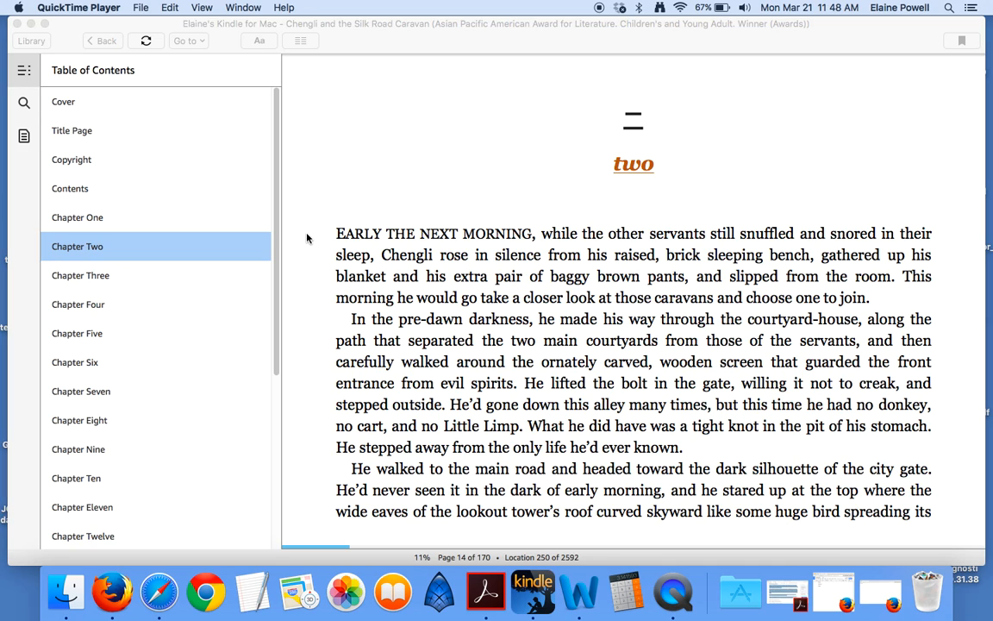
mouse_move(314, 264)
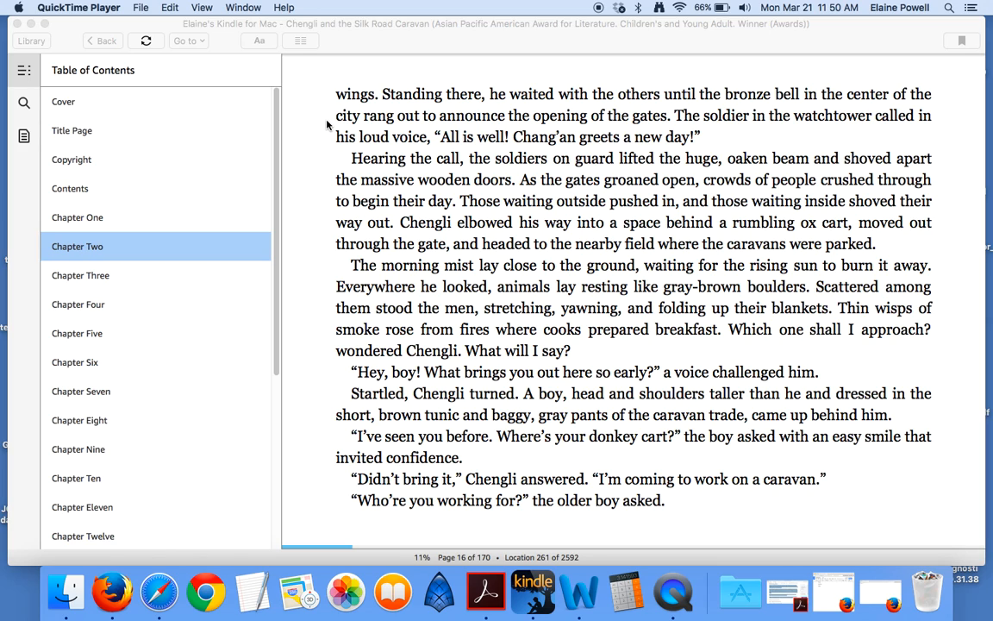
mouse_move(327, 136)
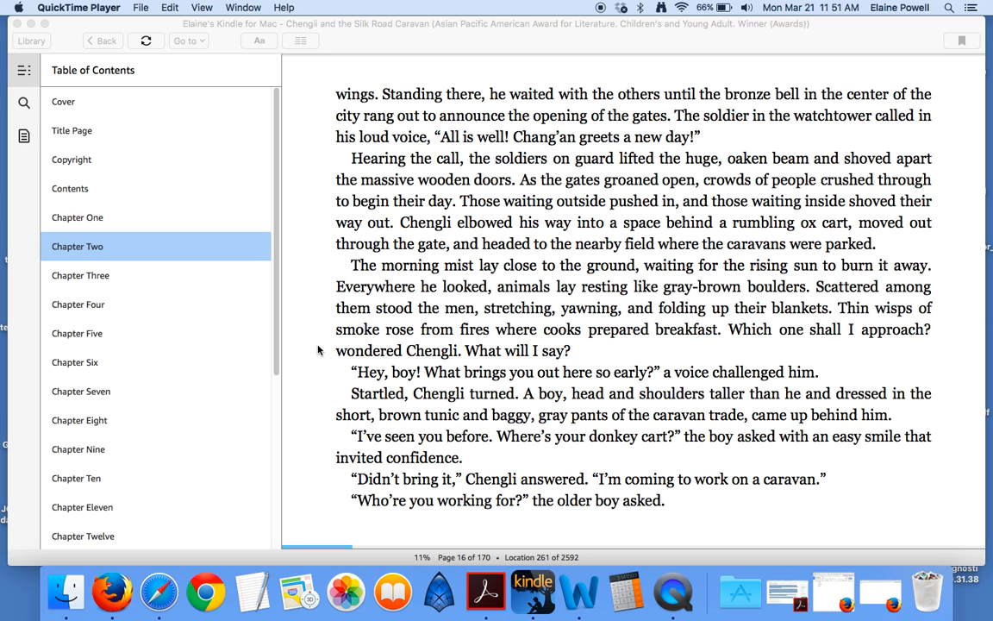
mouse_move(319, 385)
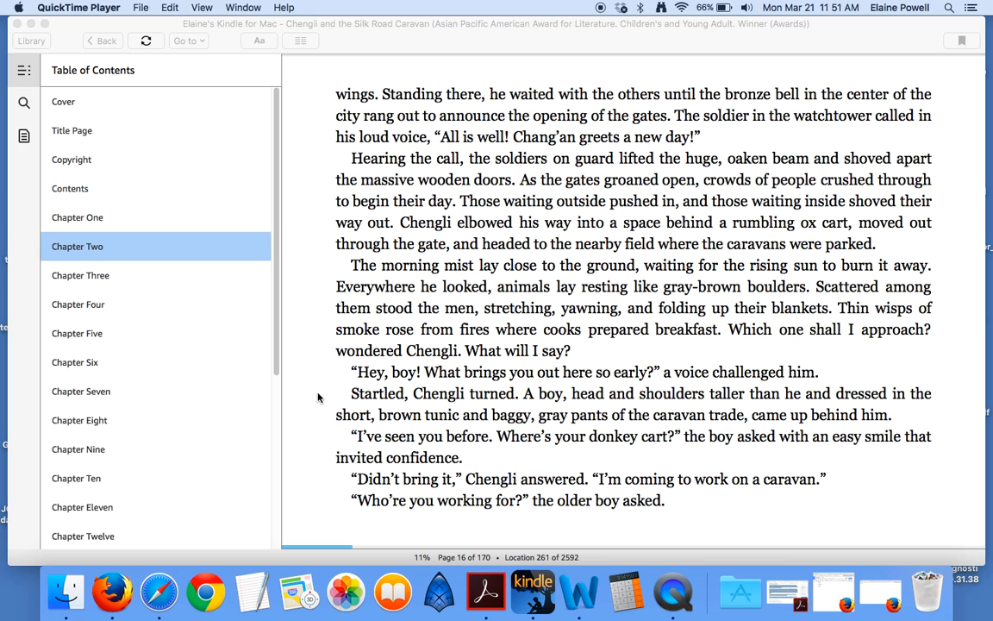
mouse_move(321, 415)
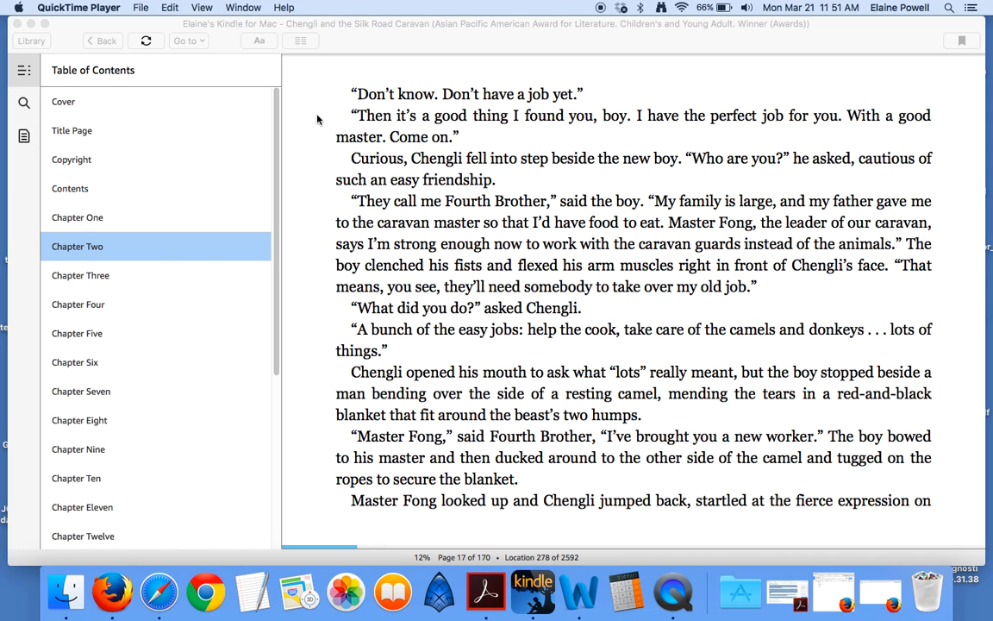
mouse_move(310, 128)
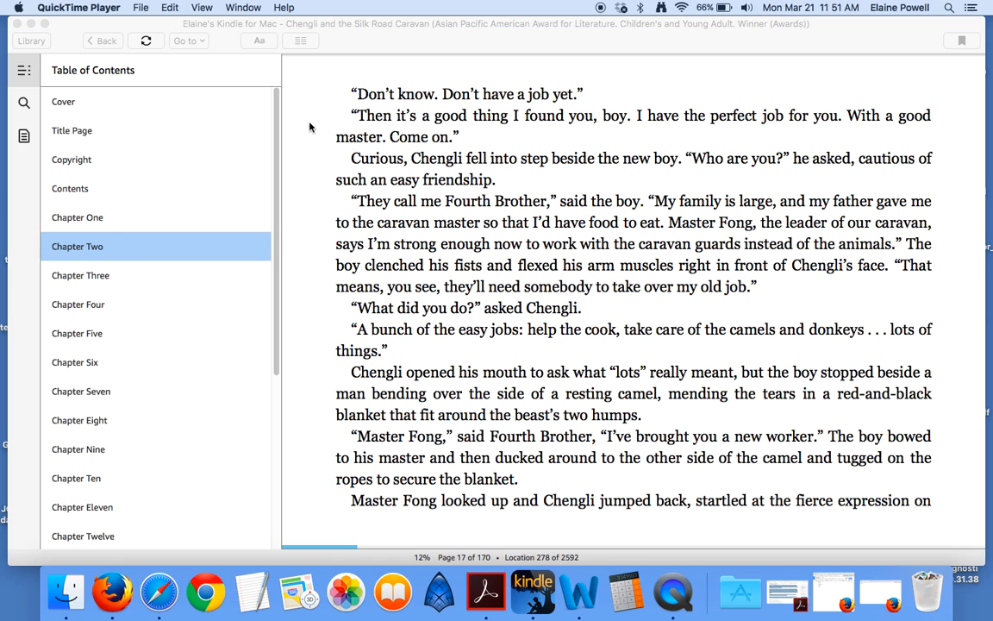
mouse_move(313, 165)
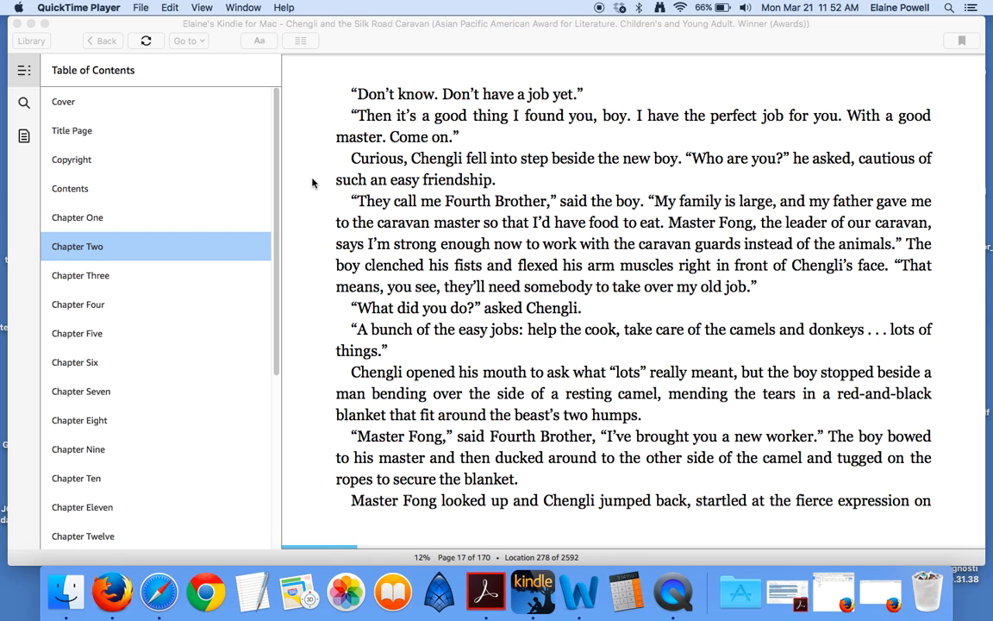
mouse_move(307, 206)
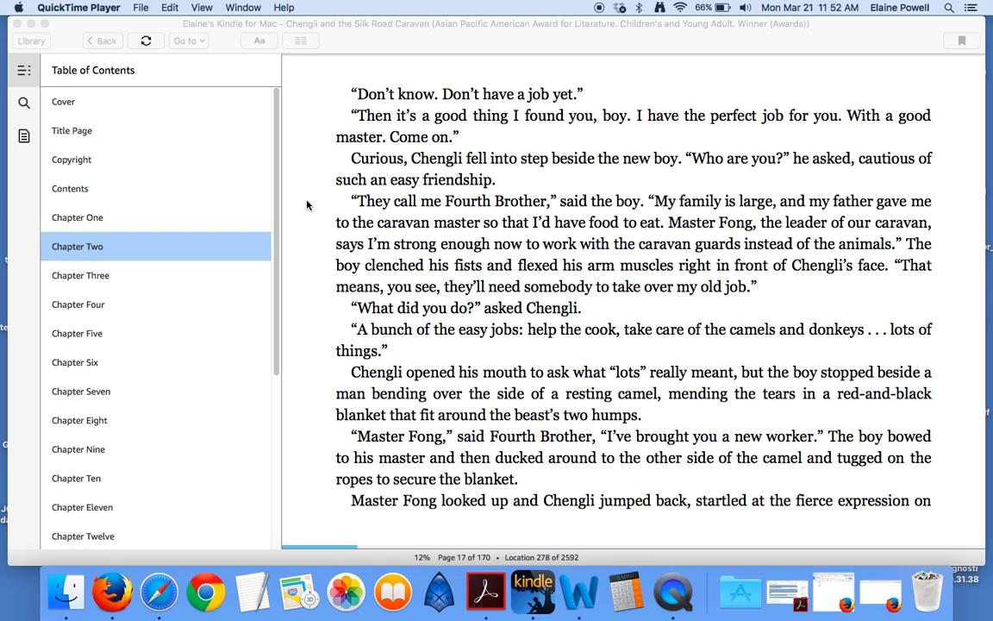
mouse_move(310, 226)
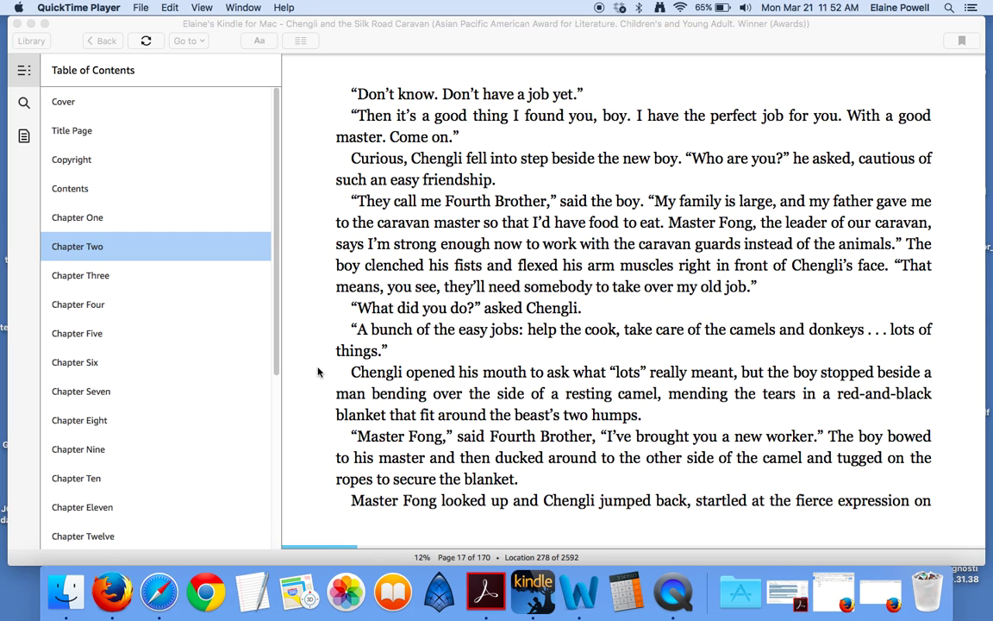
mouse_move(314, 395)
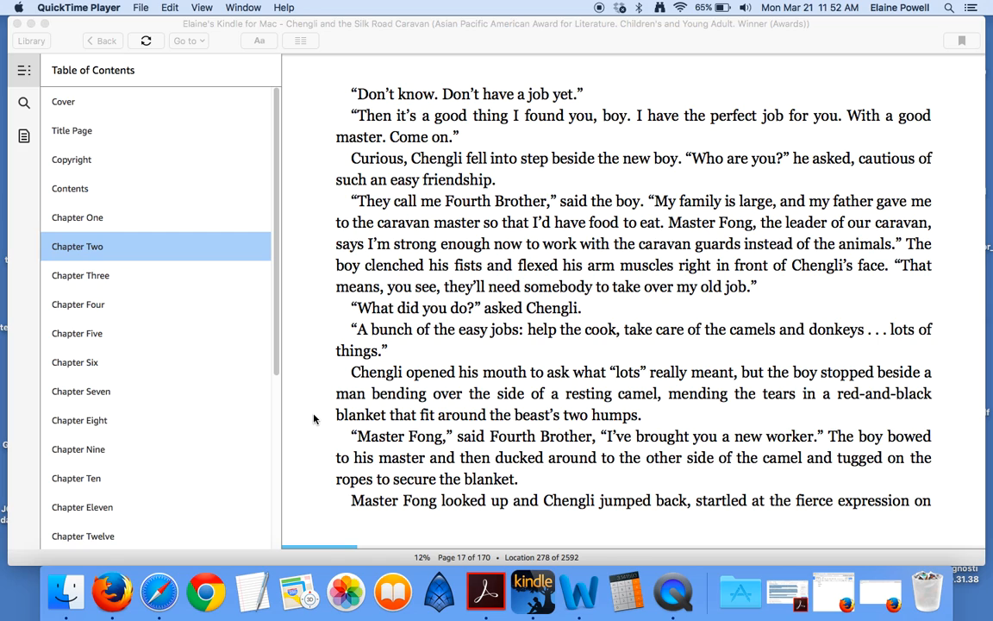
mouse_move(321, 445)
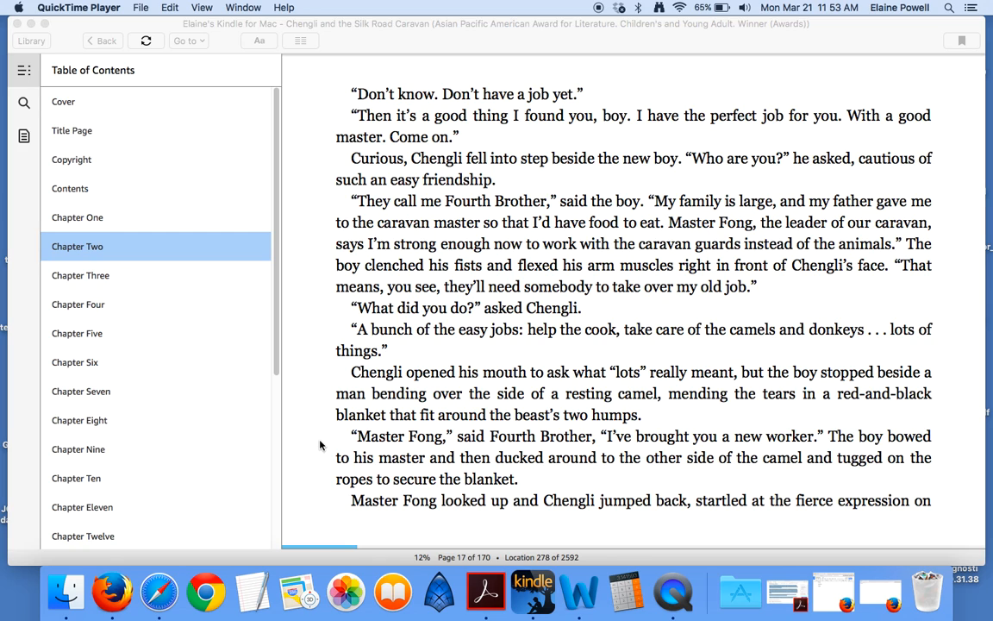
mouse_move(313, 462)
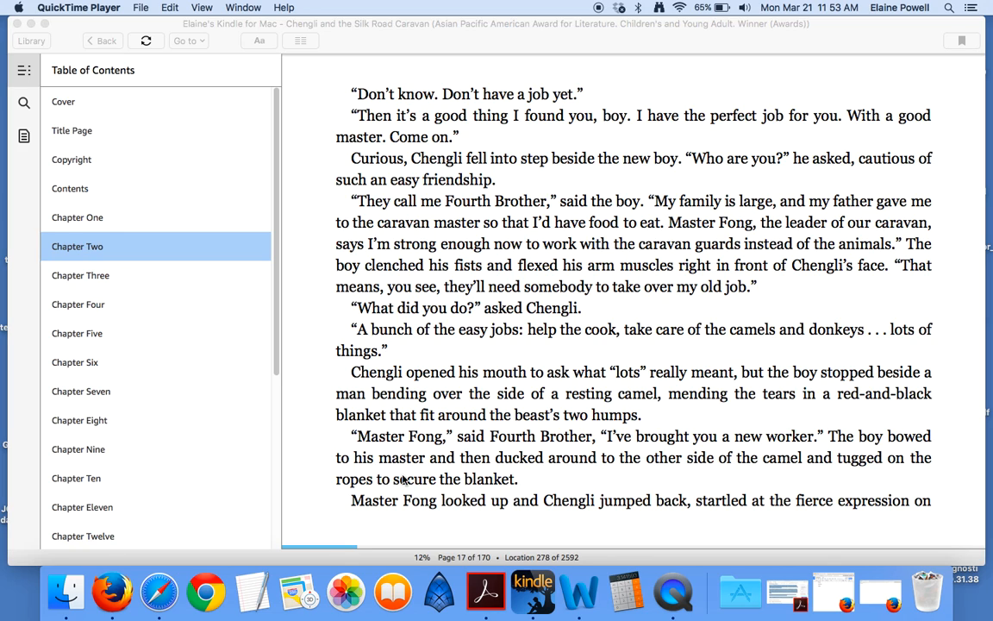
mouse_move(347, 510)
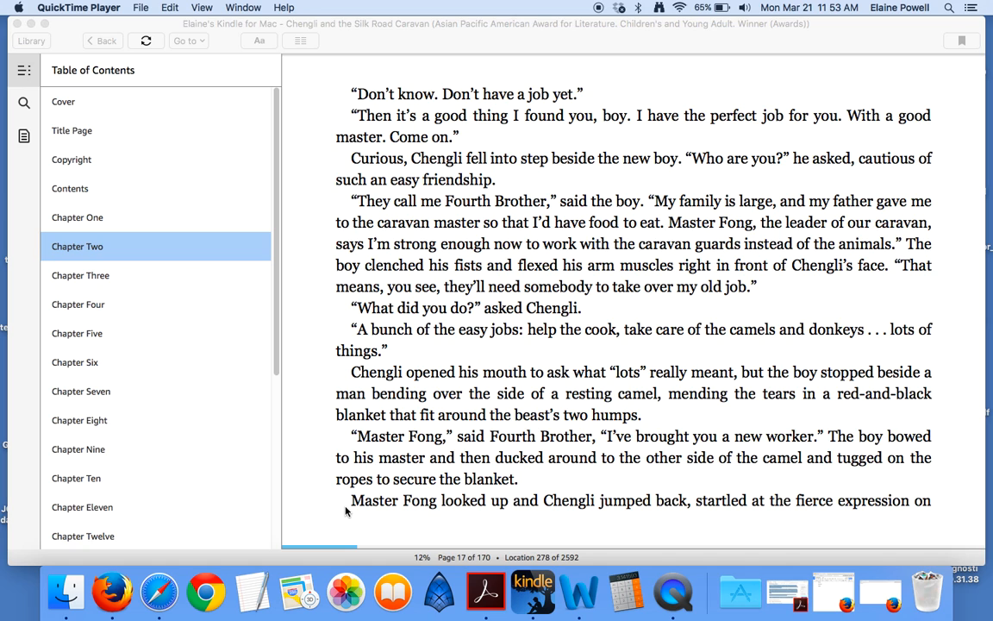
scroll("down", 3)
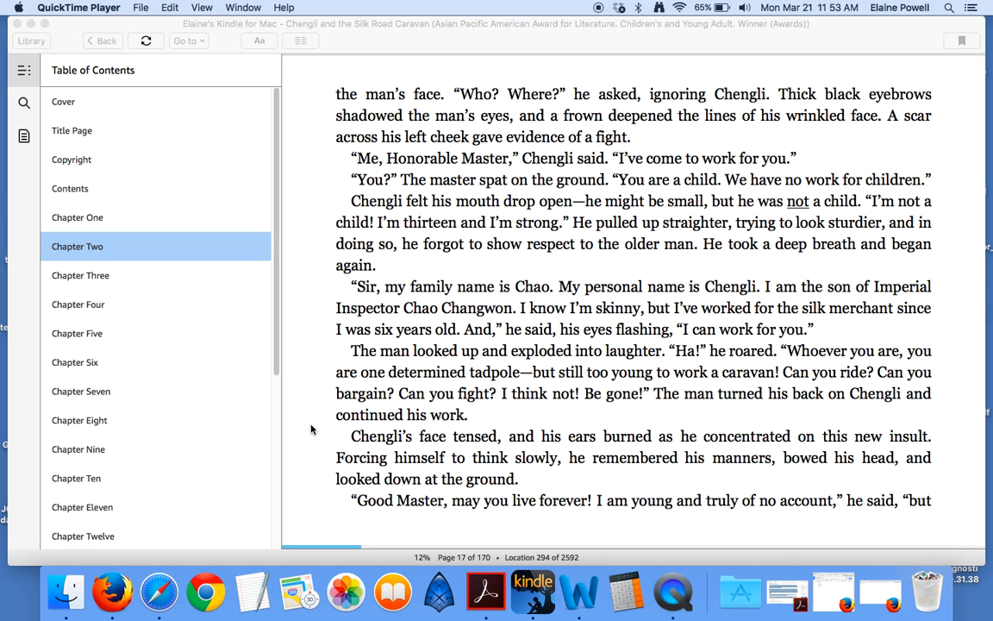
mouse_move(321, 101)
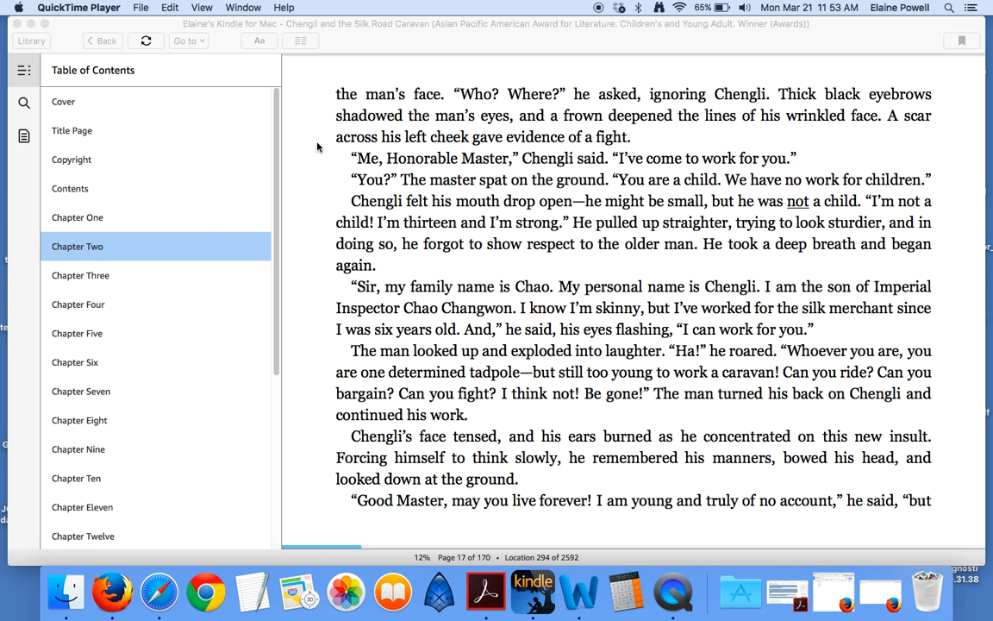
mouse_move(311, 171)
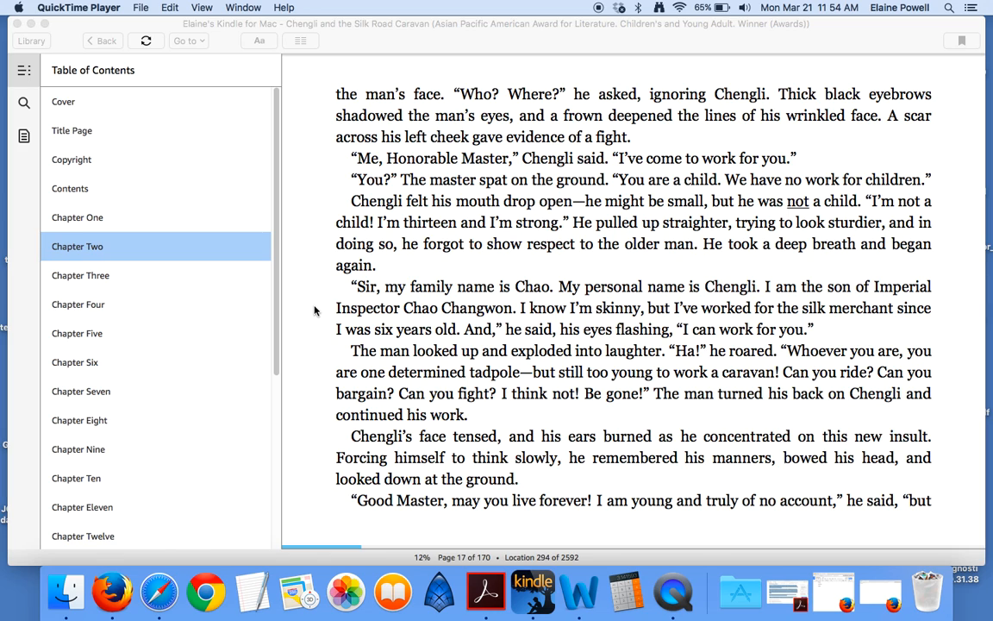
mouse_move(325, 335)
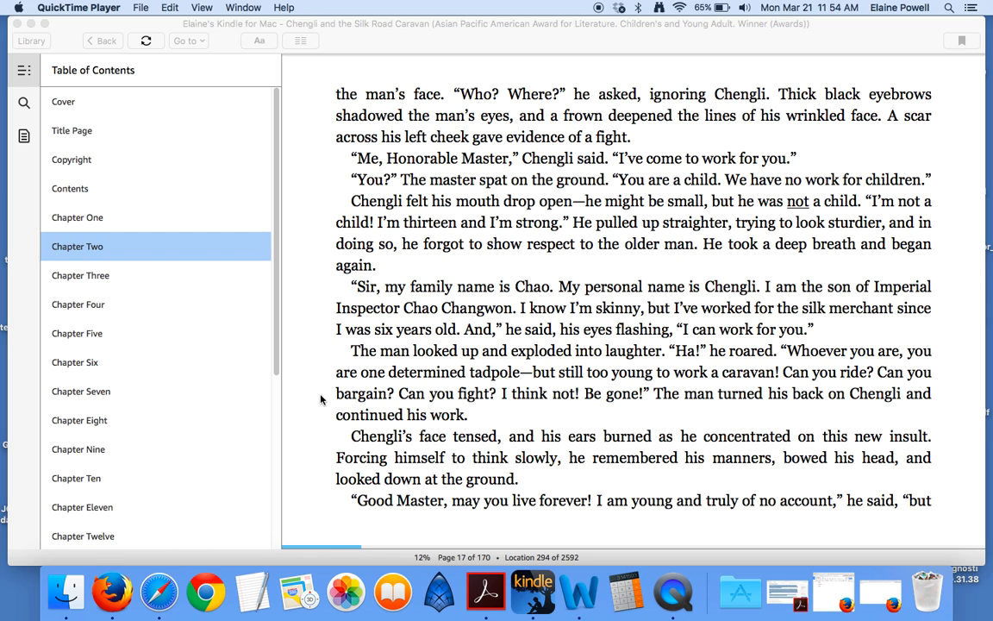
mouse_move(318, 440)
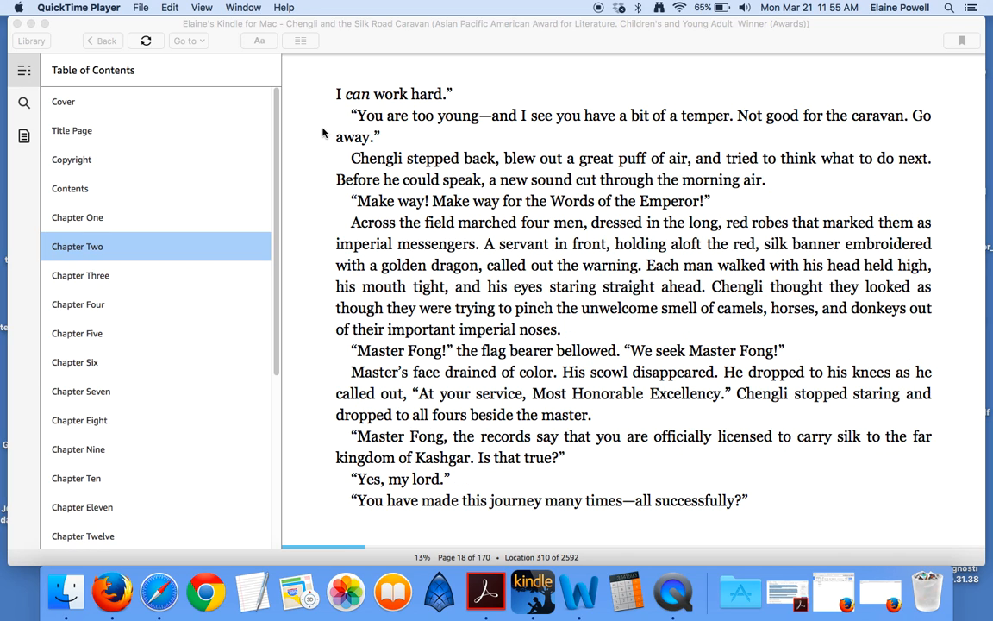
mouse_move(312, 127)
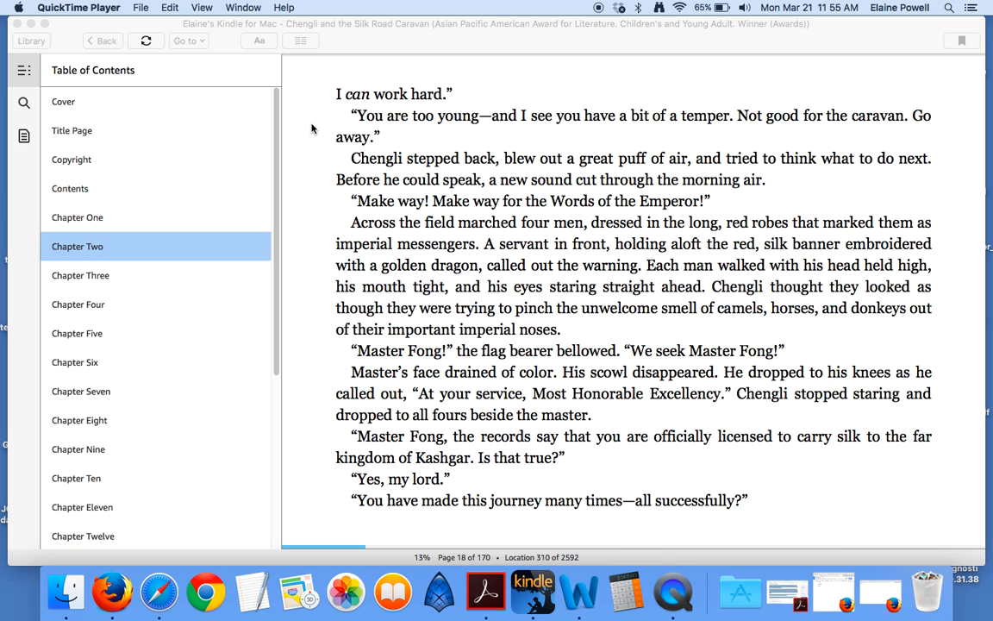
mouse_move(317, 144)
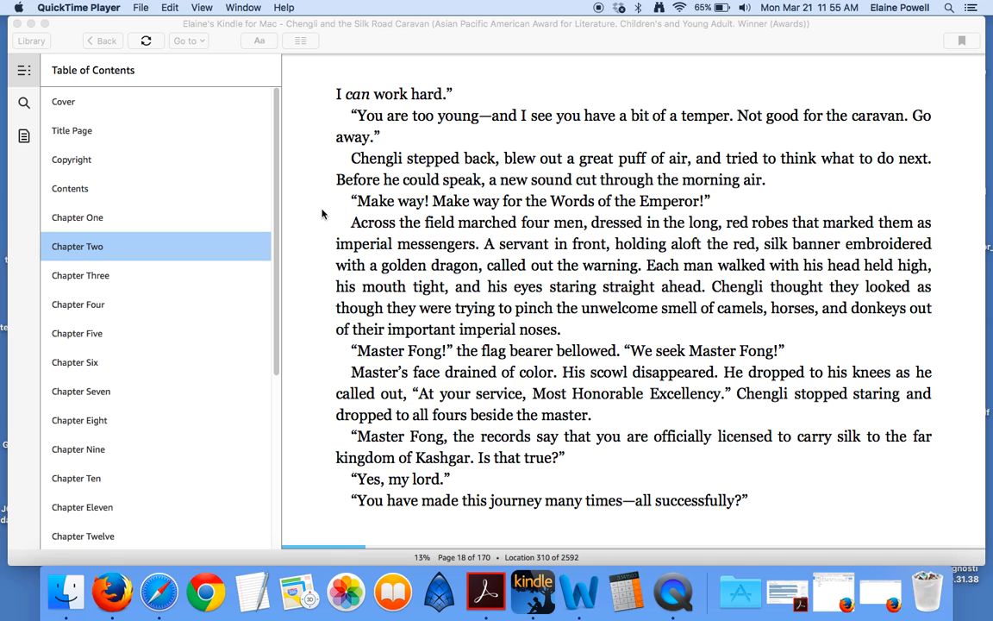
mouse_move(314, 230)
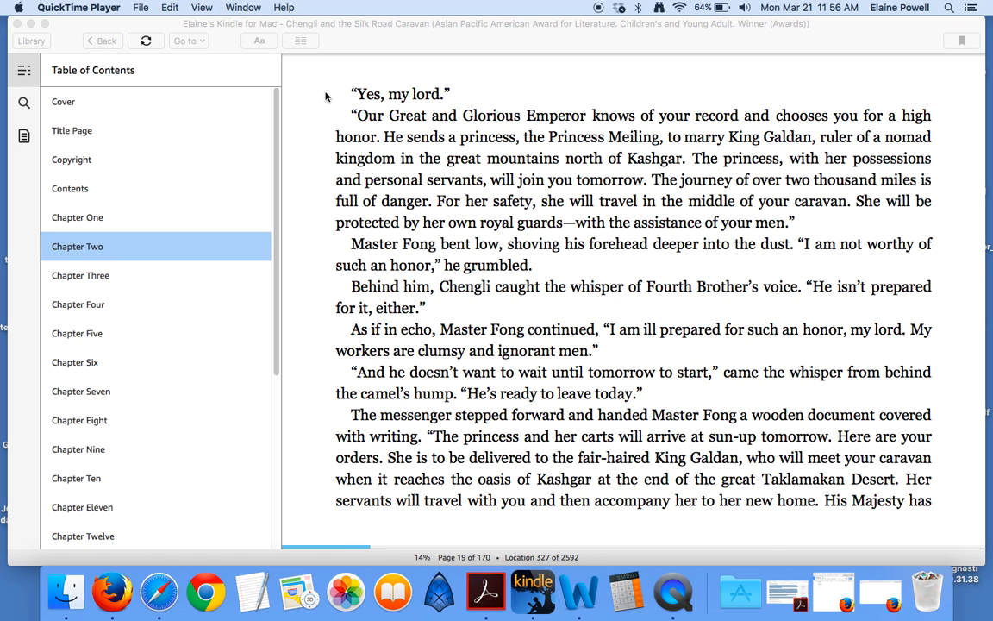
mouse_move(327, 117)
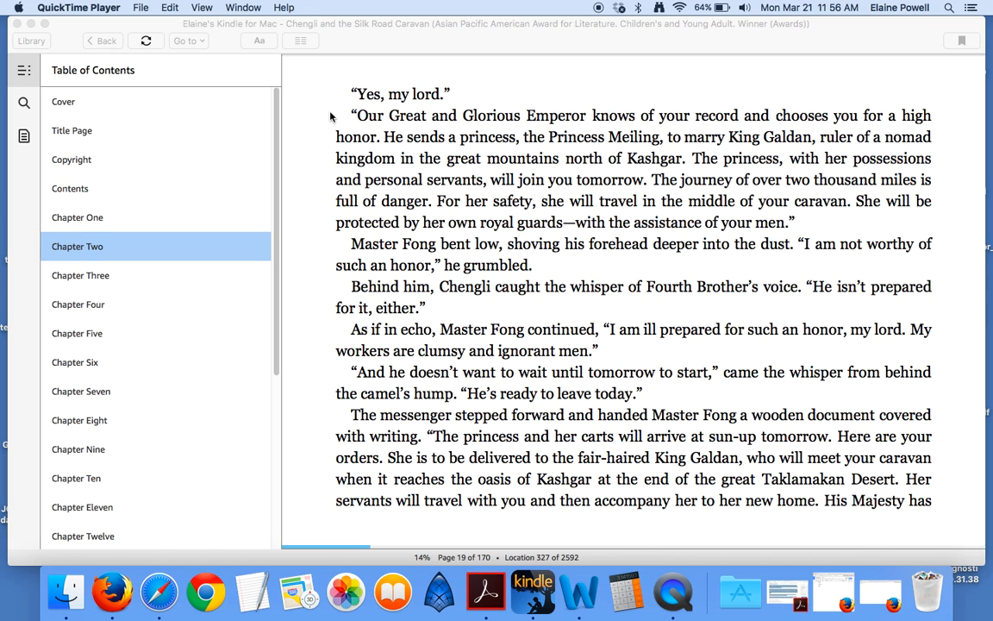
mouse_move(331, 142)
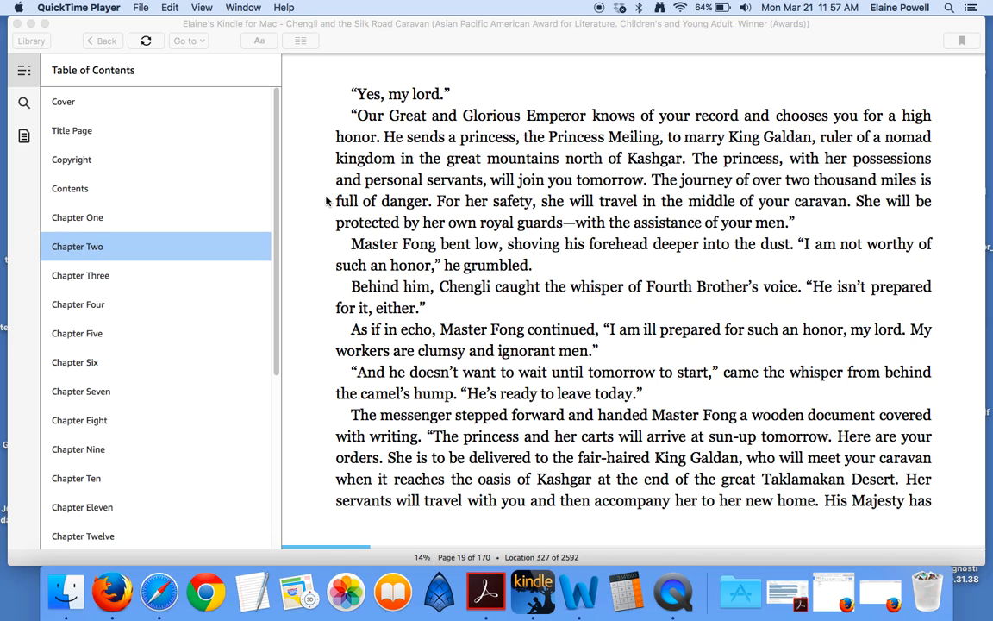
mouse_move(328, 228)
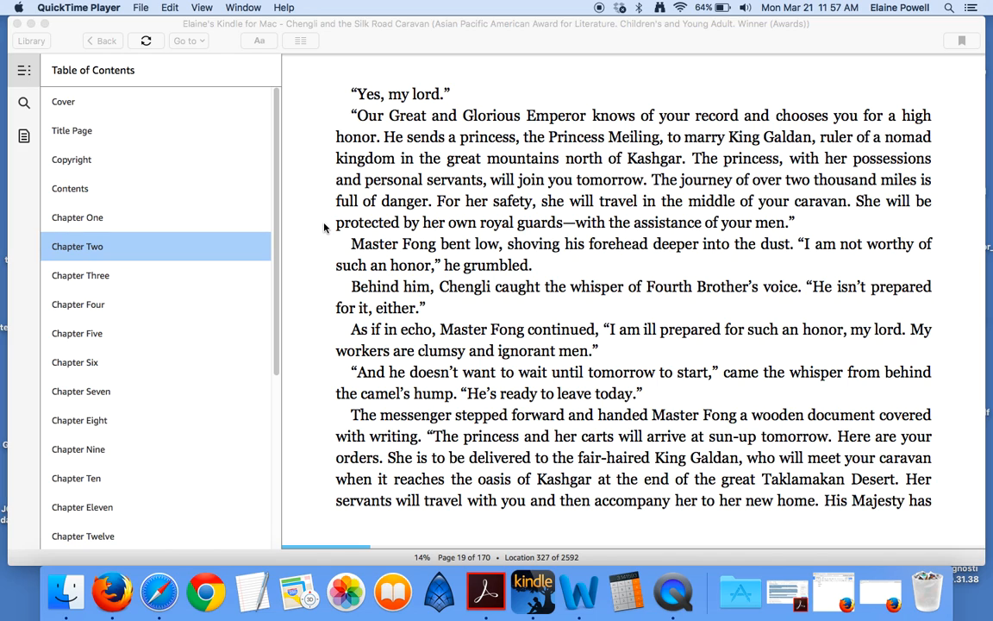
mouse_move(341, 256)
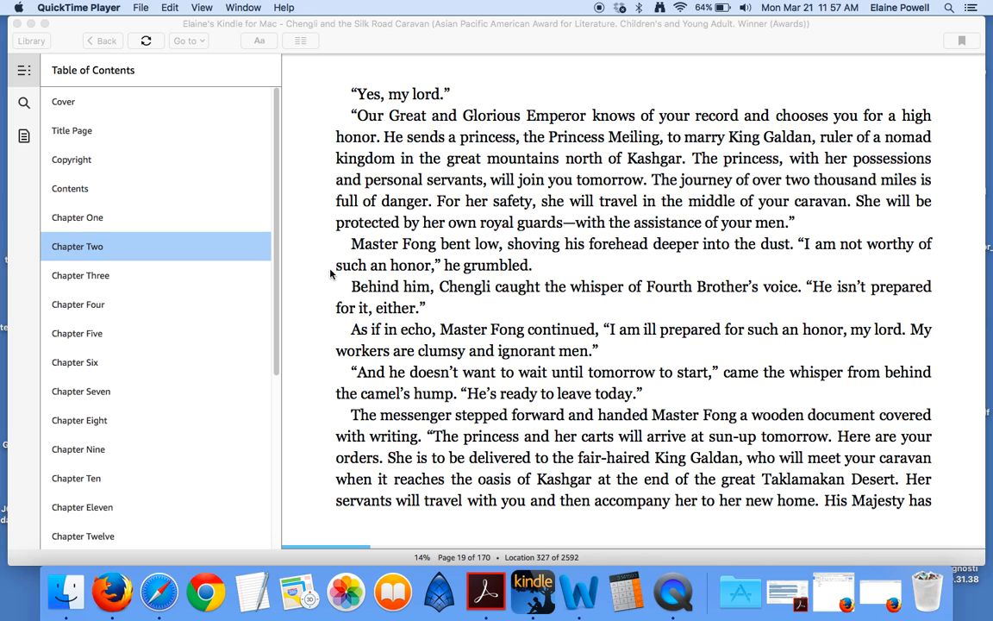
mouse_move(324, 293)
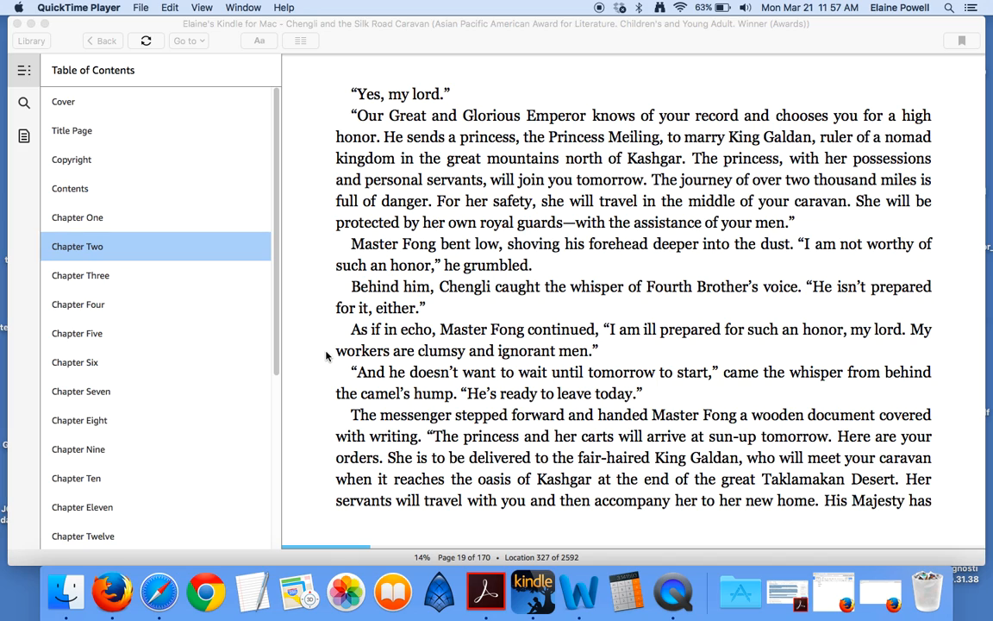
mouse_move(331, 369)
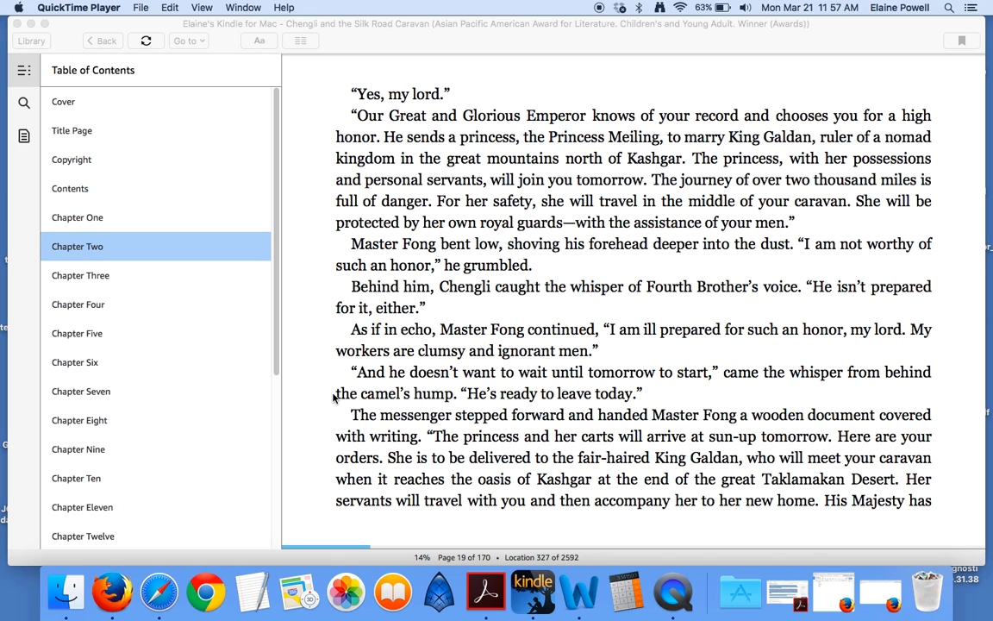
mouse_move(321, 424)
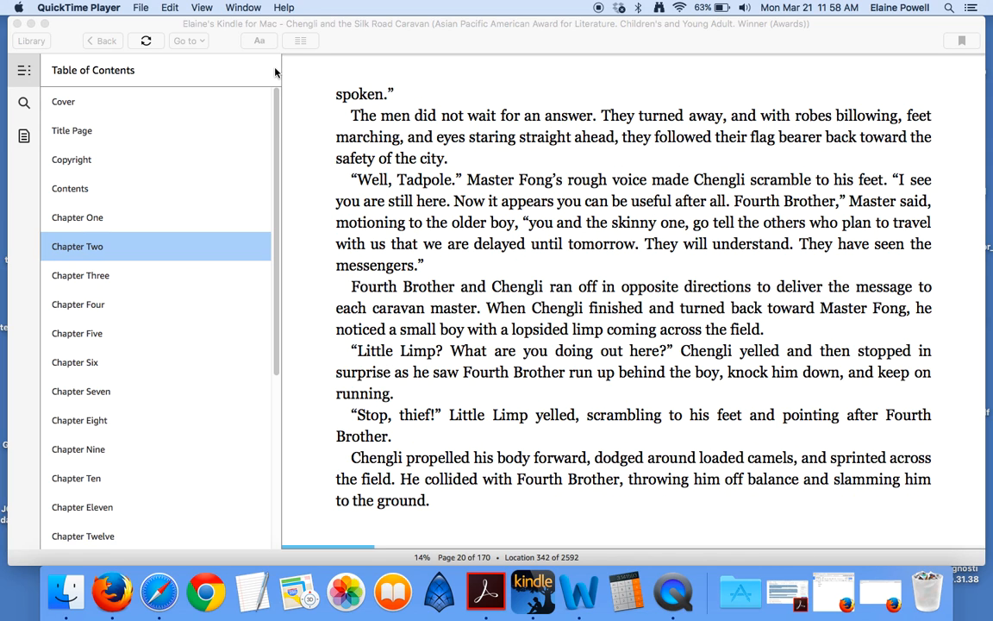
mouse_move(319, 128)
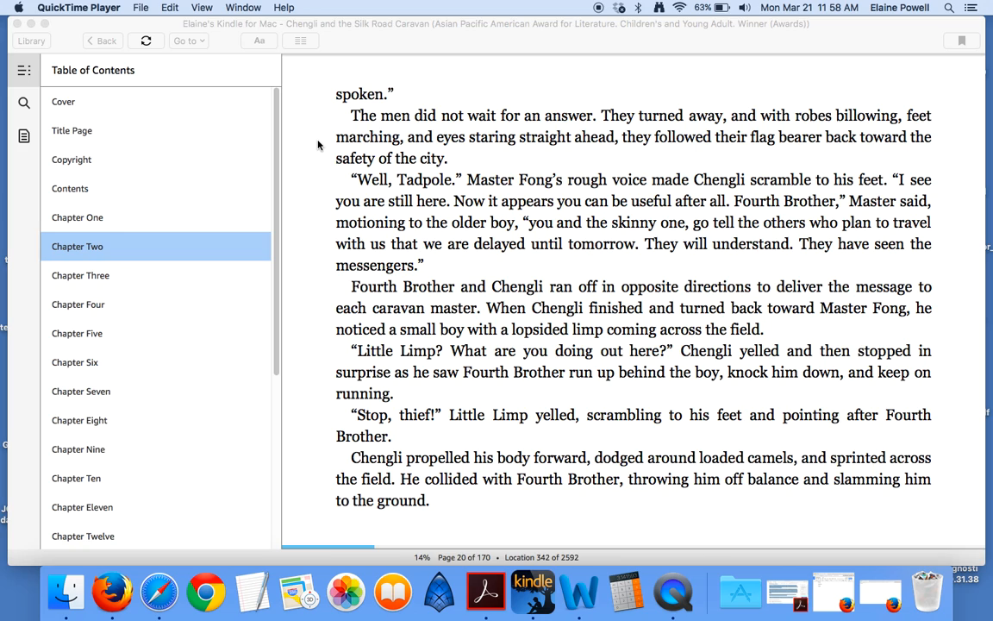
mouse_move(338, 178)
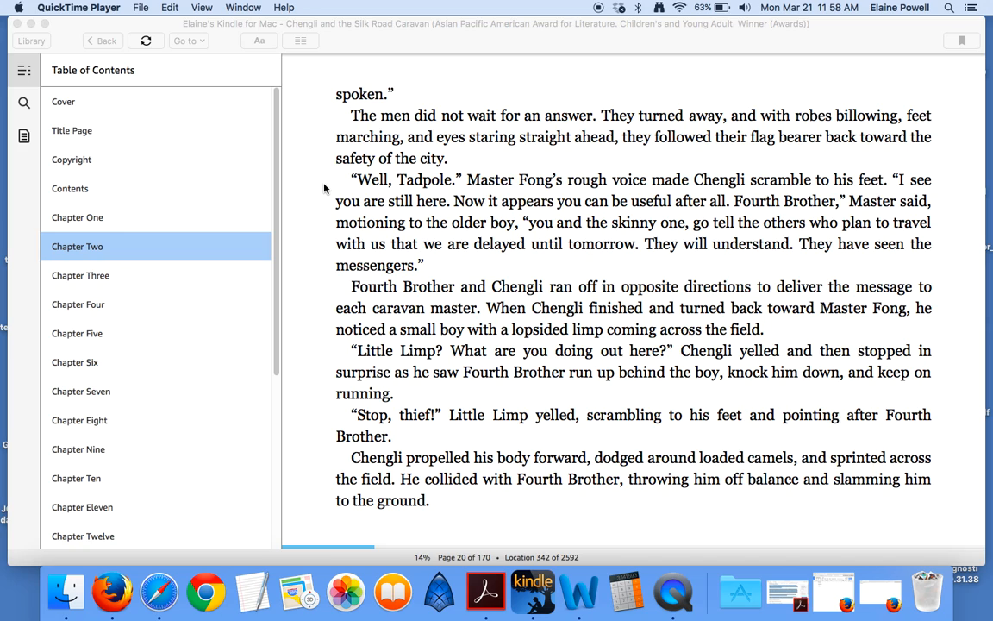
mouse_move(334, 181)
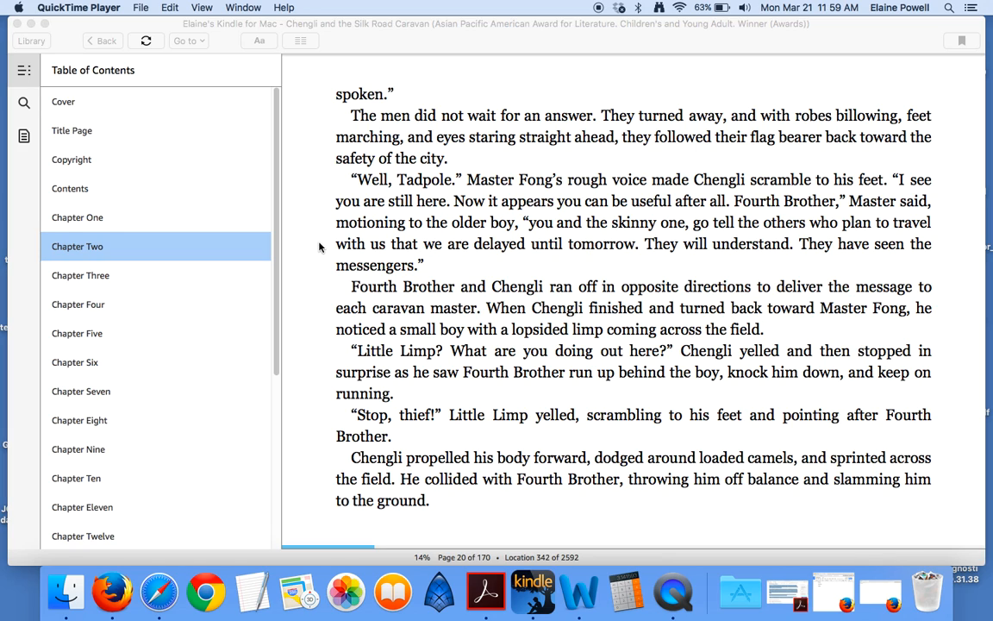
mouse_move(303, 275)
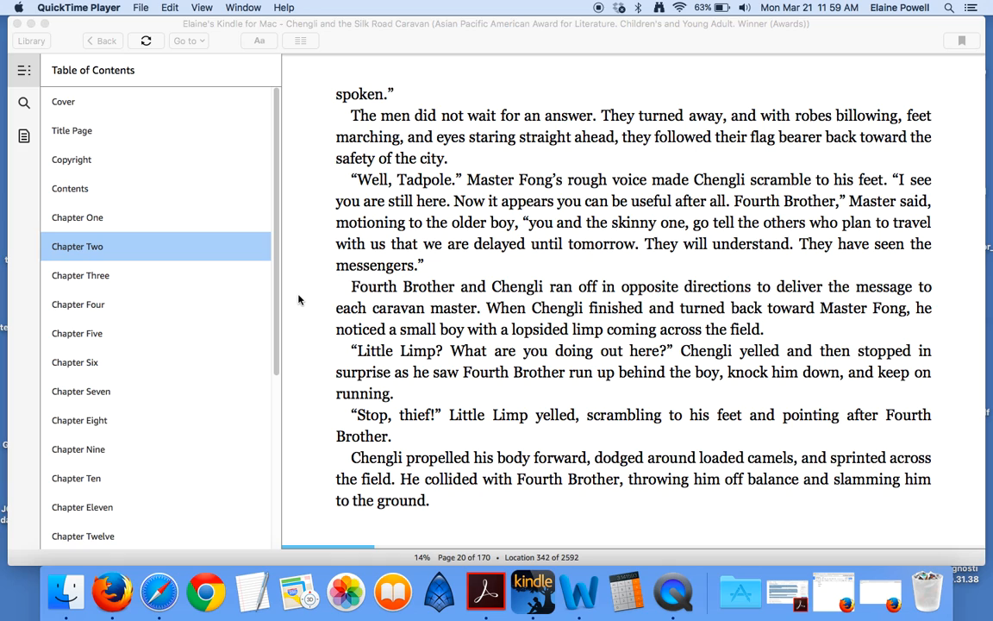
mouse_move(324, 315)
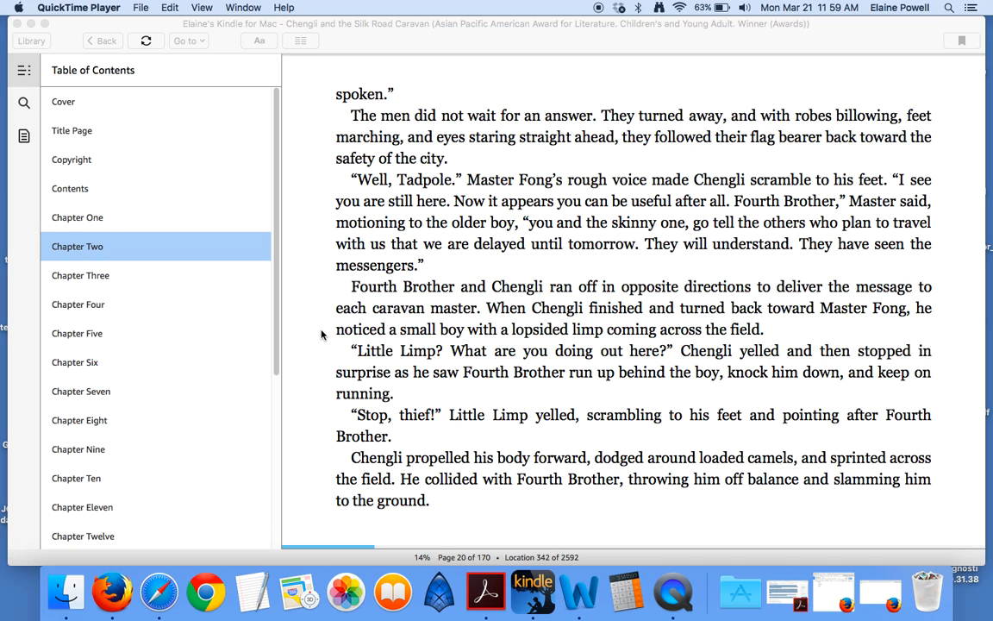
mouse_move(318, 355)
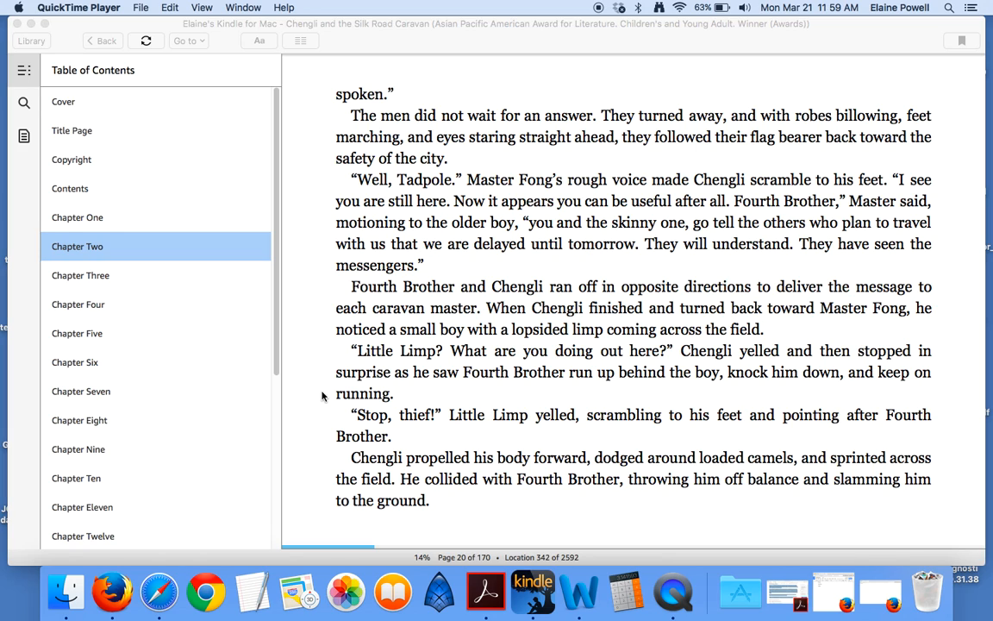
mouse_move(321, 417)
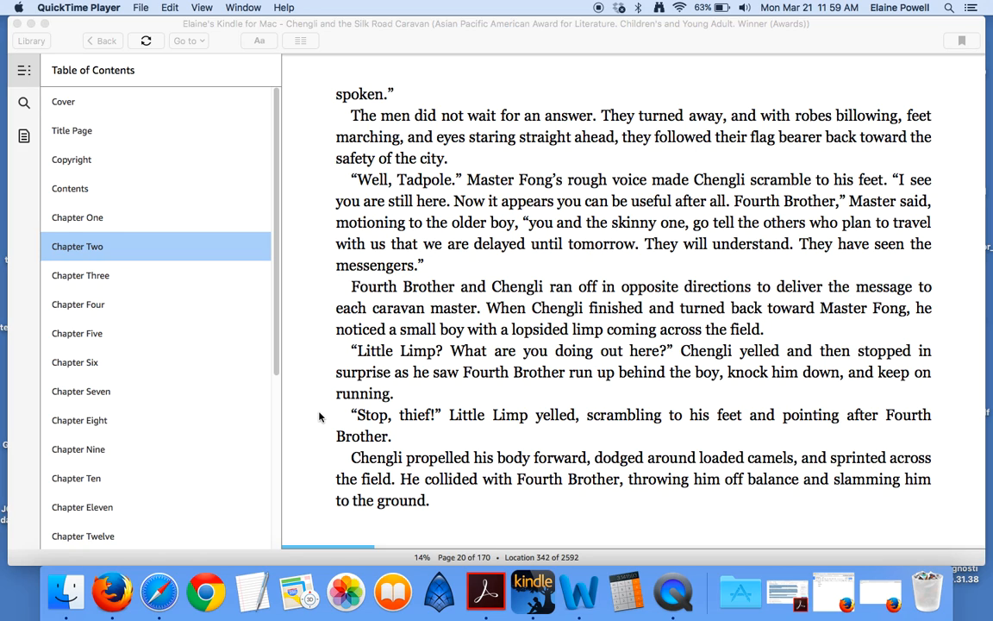
mouse_move(332, 466)
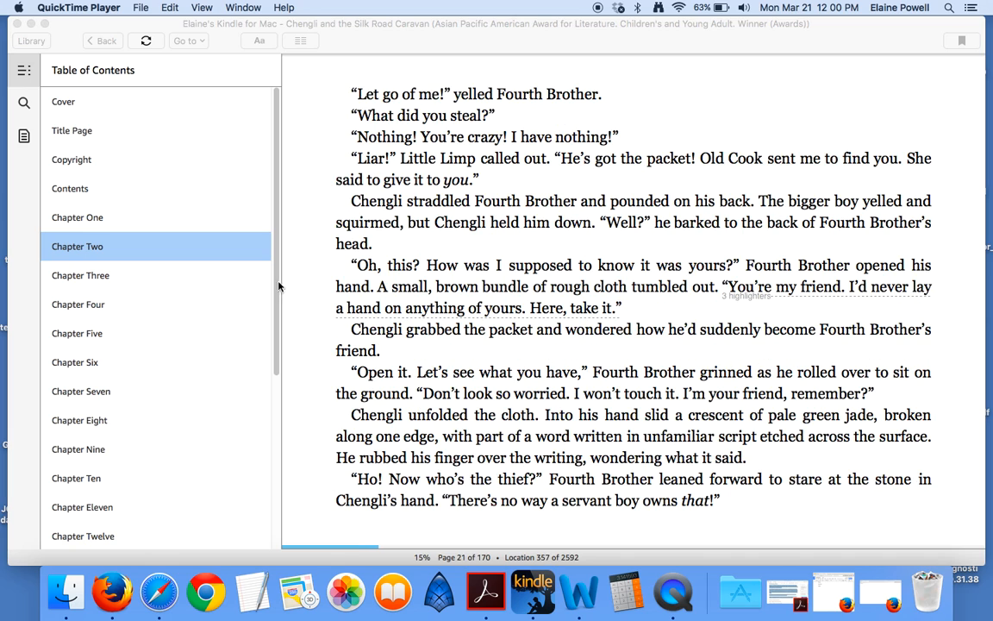
mouse_move(330, 102)
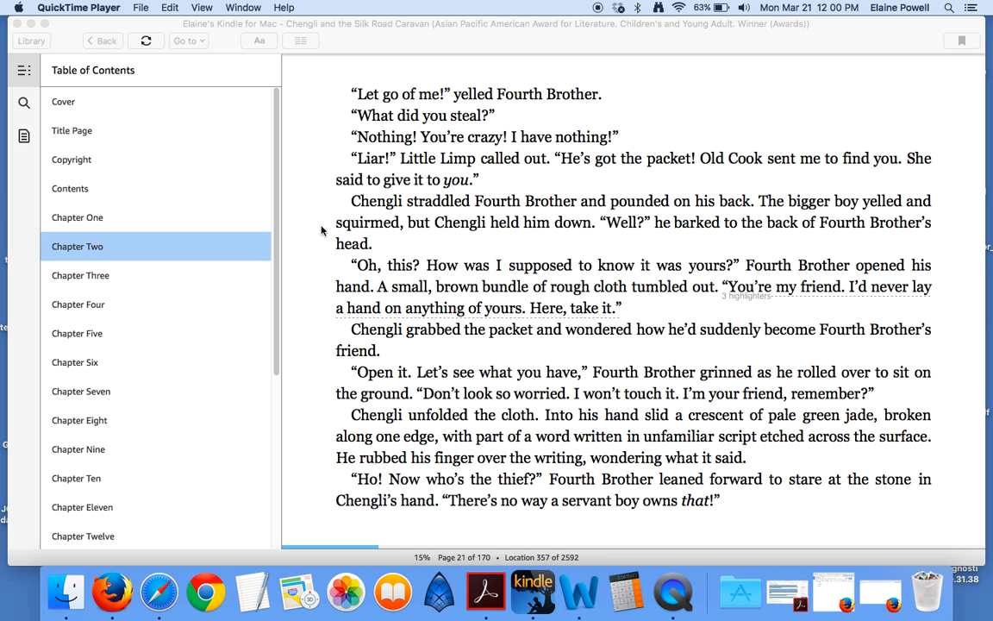
mouse_move(321, 272)
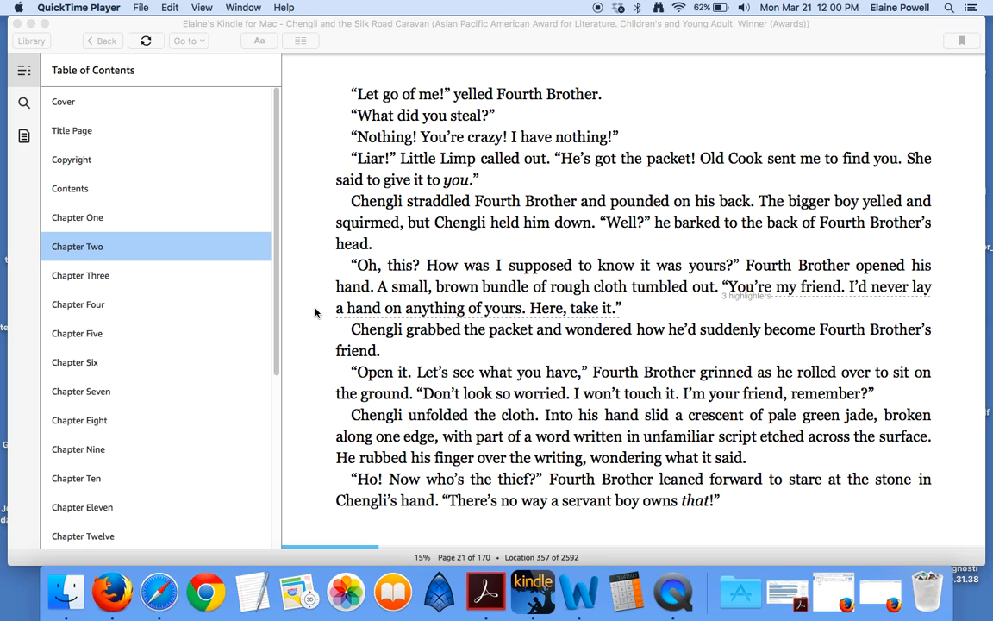
mouse_move(311, 344)
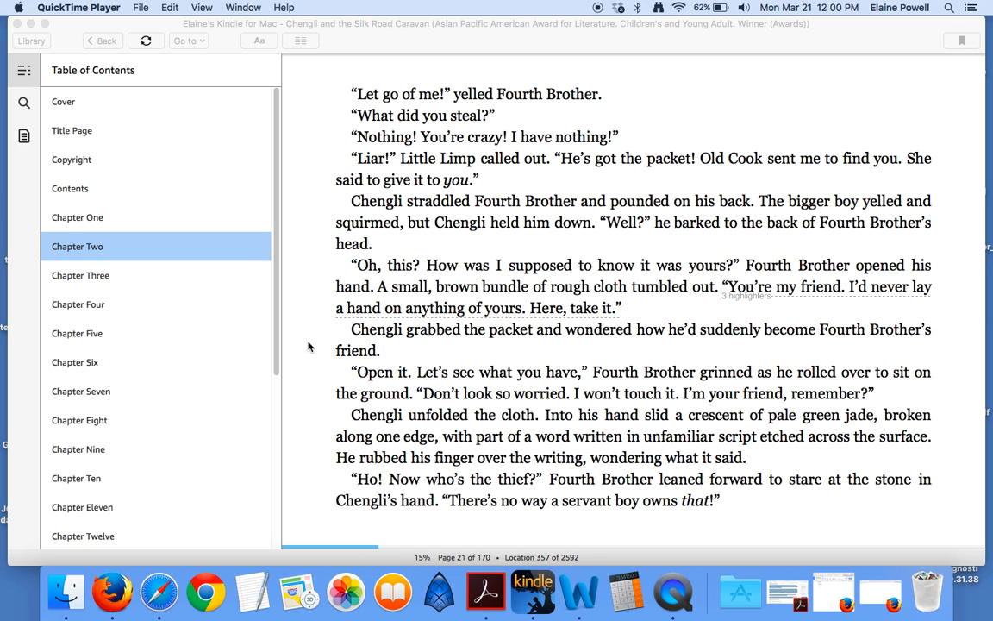
mouse_move(303, 380)
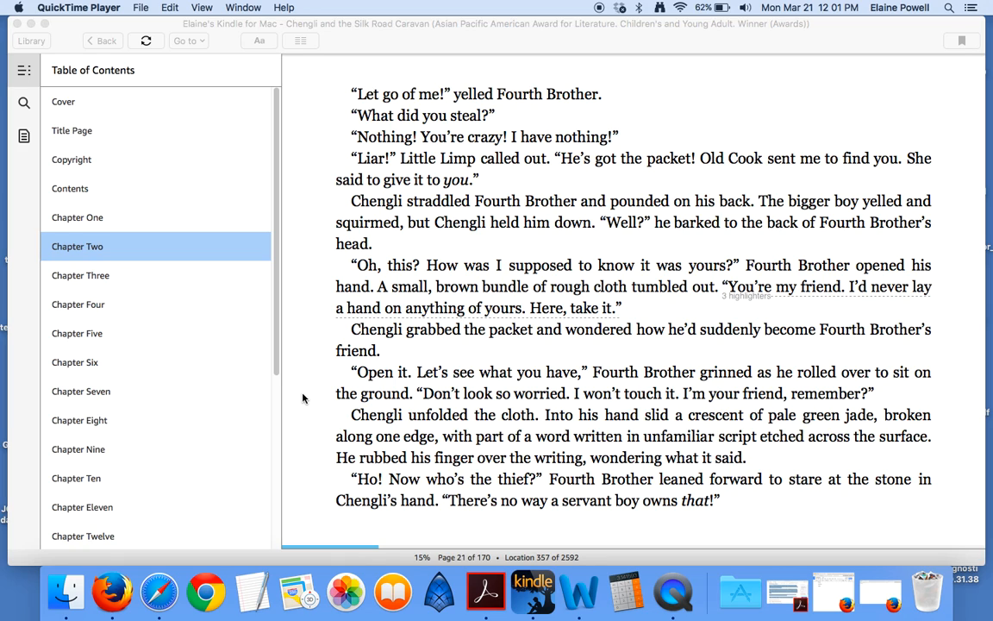
mouse_move(315, 394)
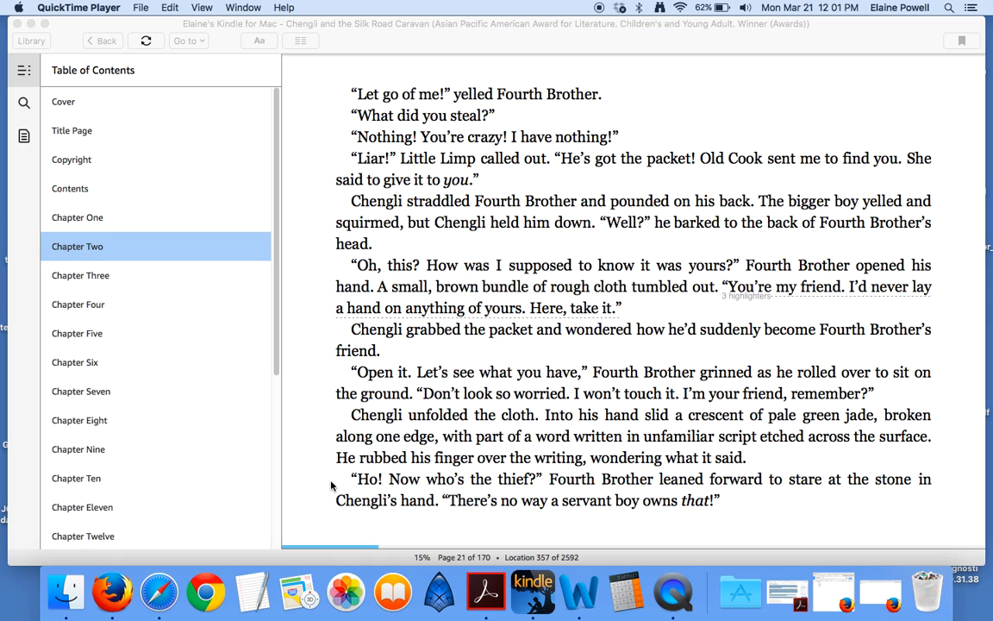
mouse_move(331, 498)
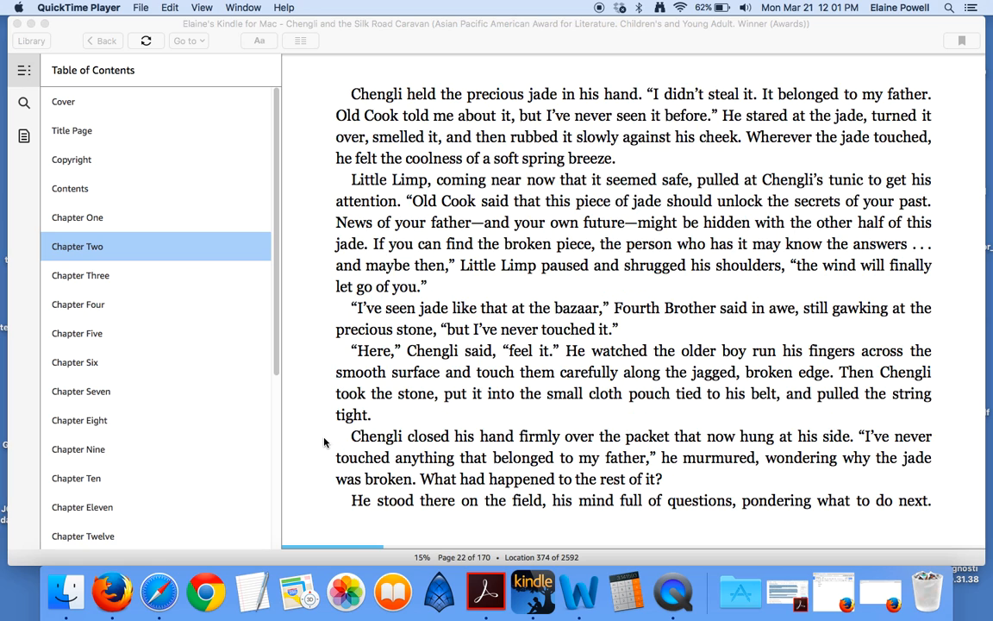
mouse_move(326, 100)
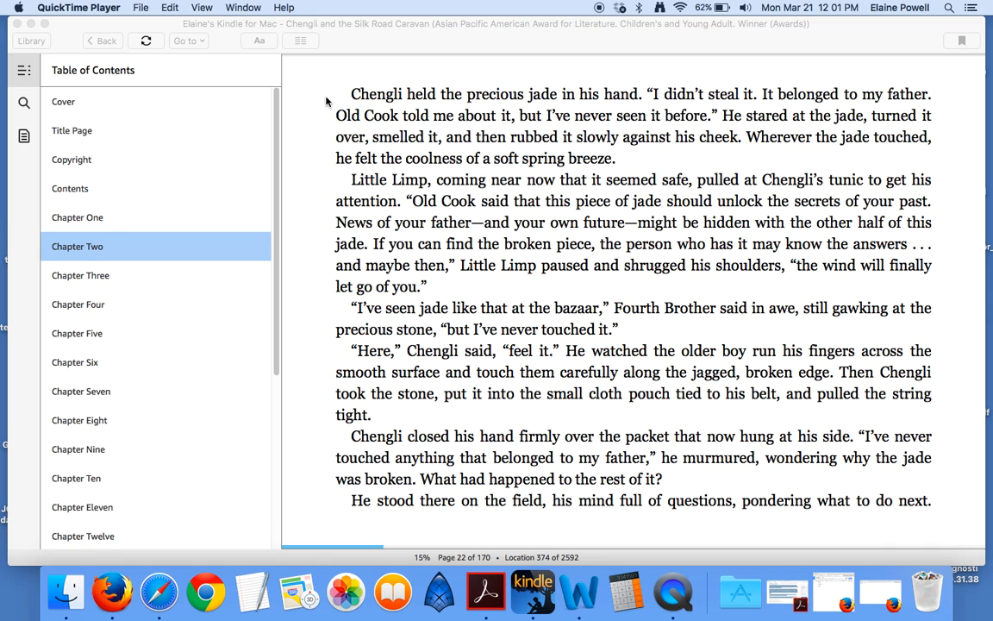
mouse_move(326, 116)
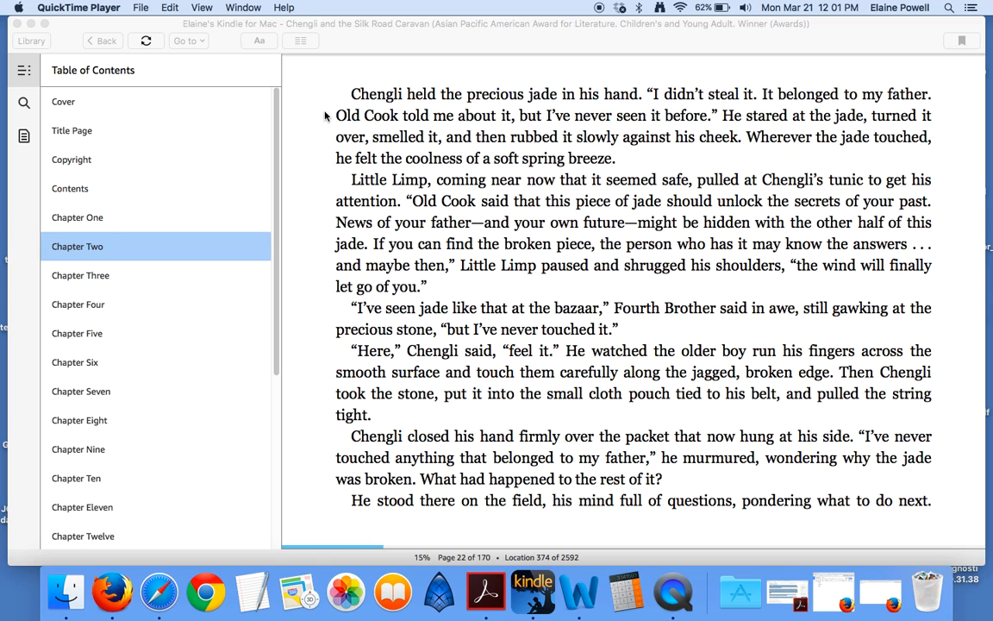
mouse_move(326, 141)
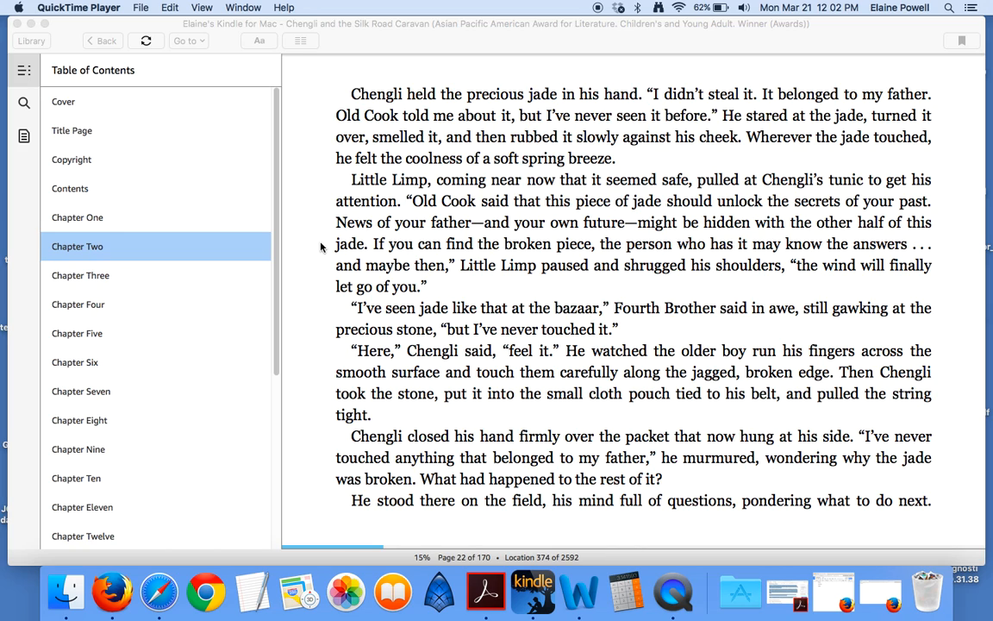
mouse_move(466, 279)
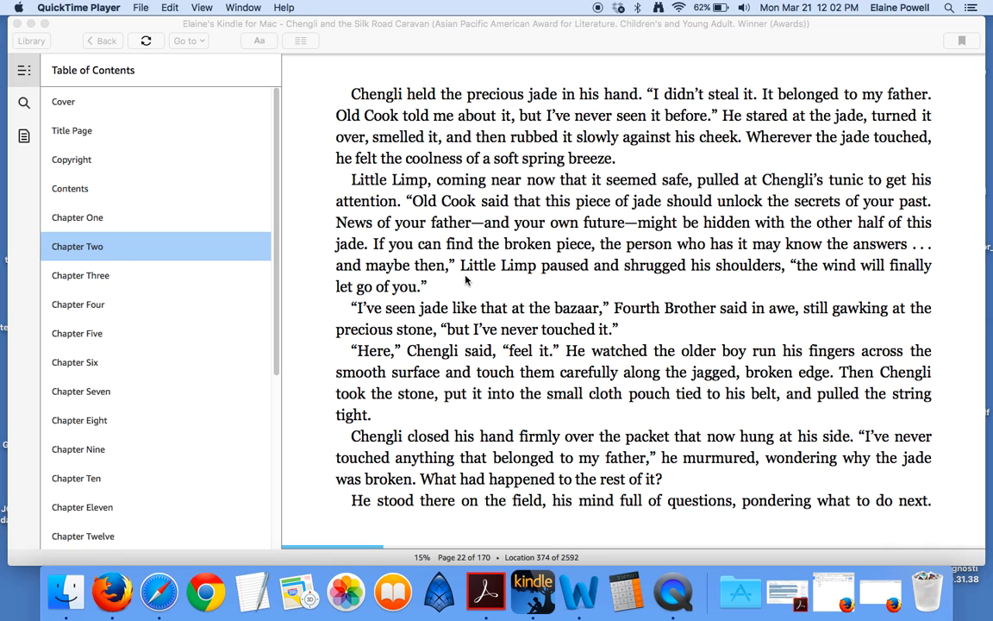
mouse_move(479, 285)
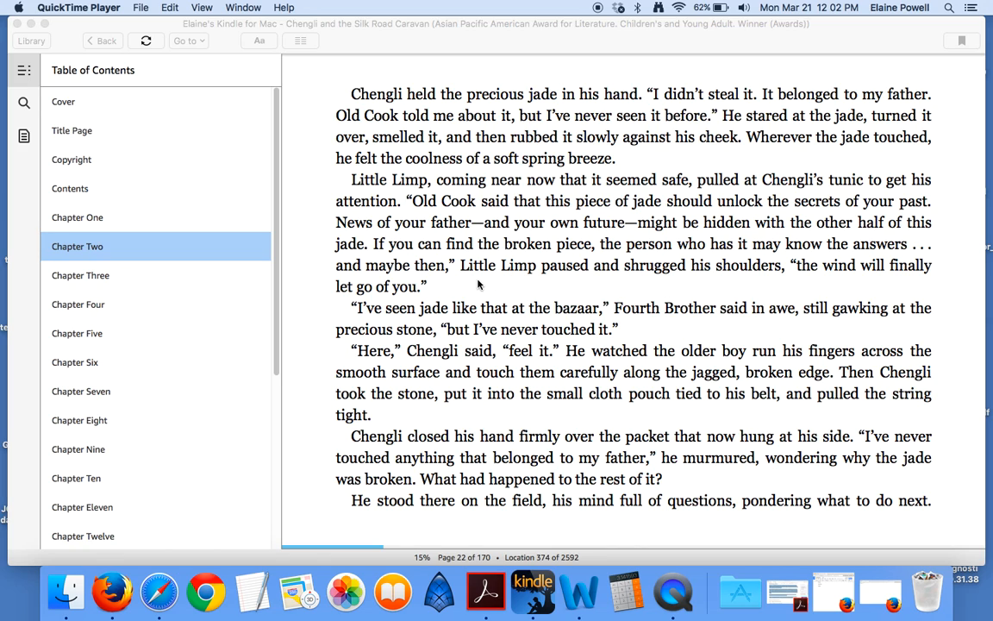
mouse_move(362, 283)
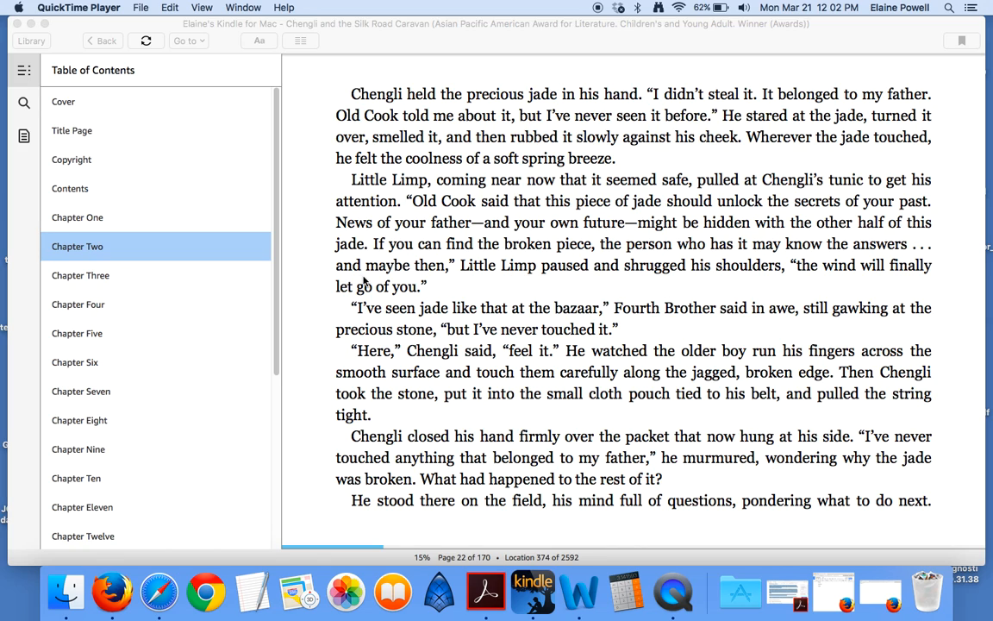
mouse_move(576, 286)
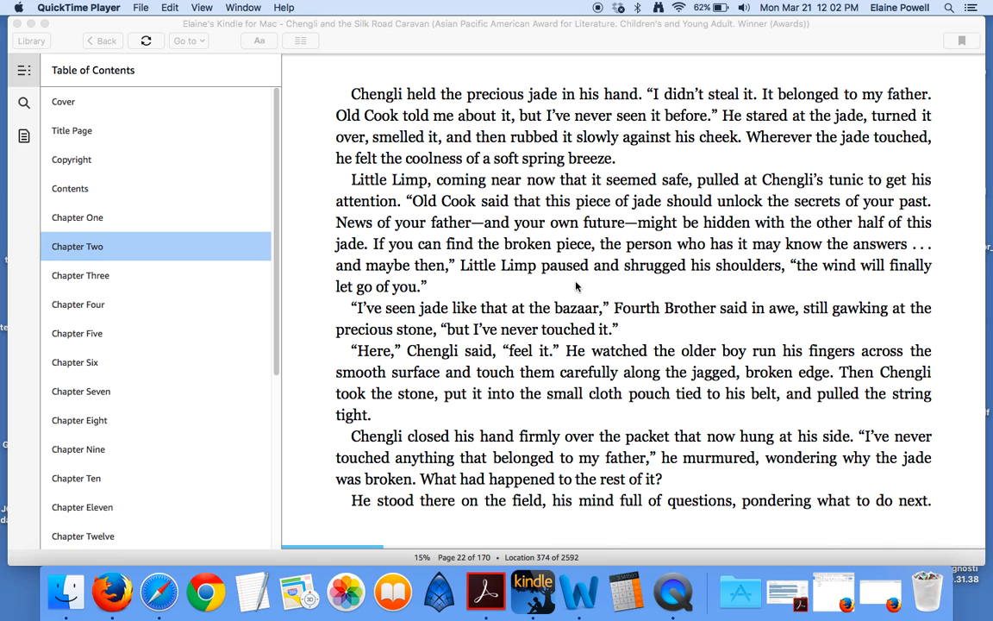
mouse_move(802, 287)
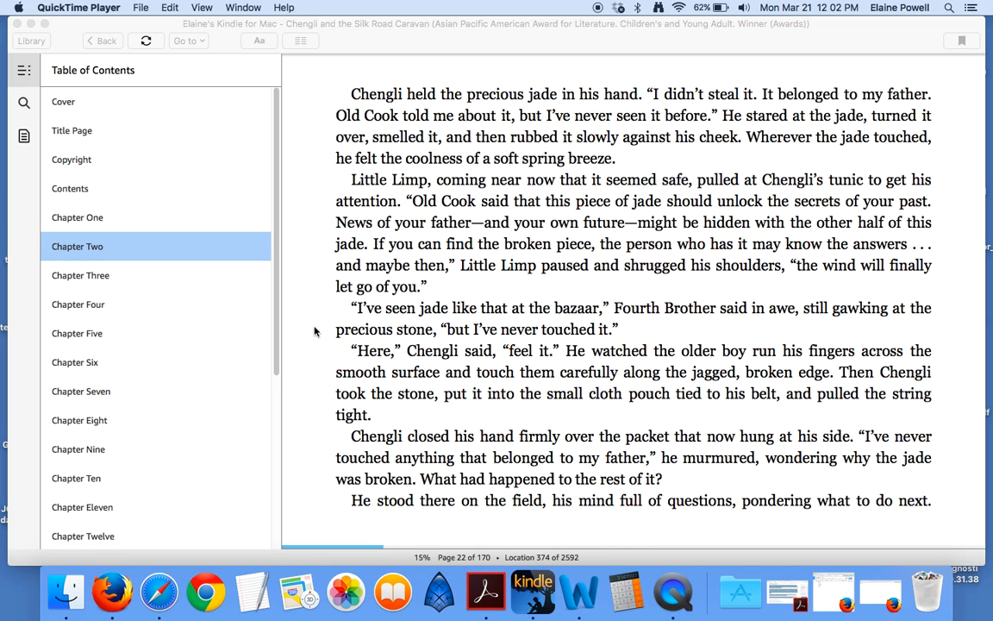
mouse_move(321, 342)
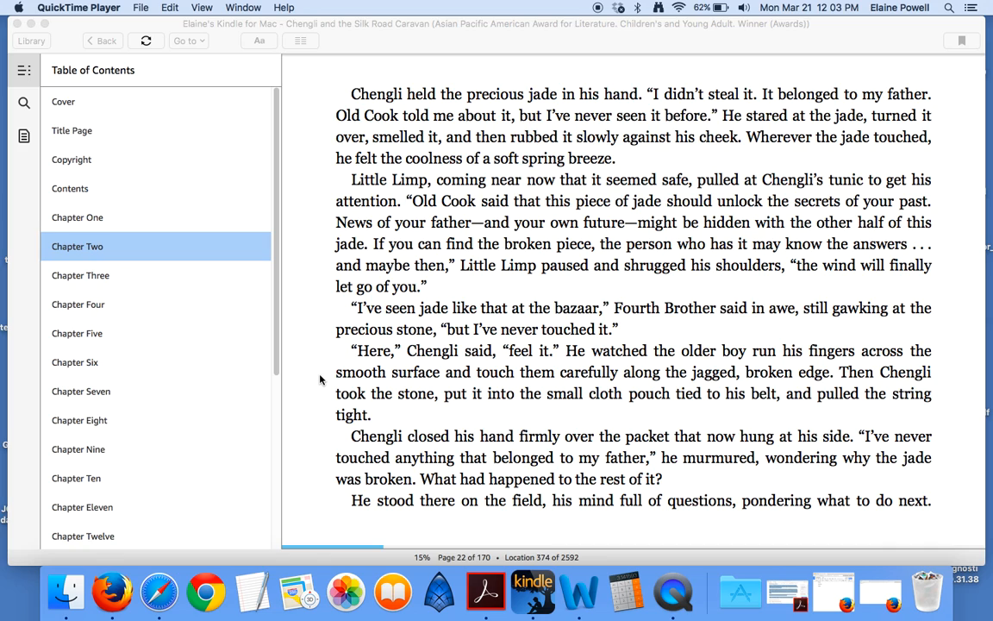
mouse_move(323, 403)
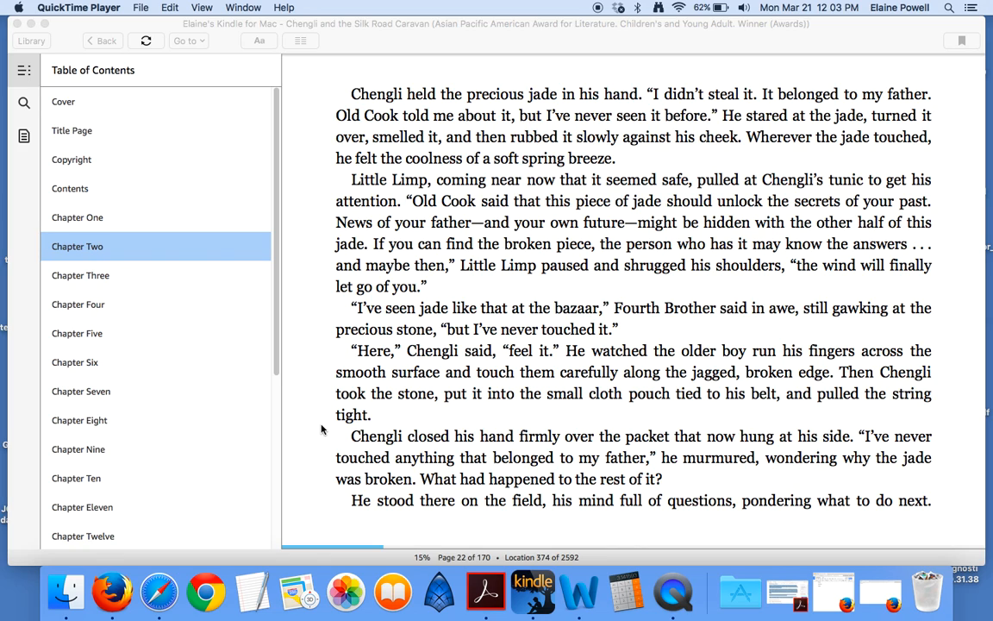
mouse_move(314, 460)
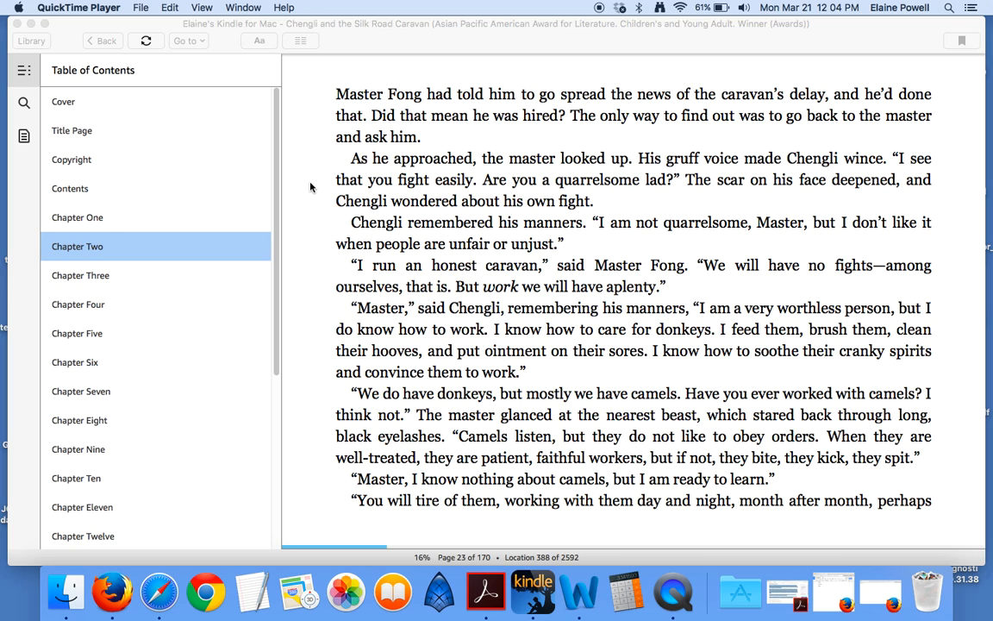
mouse_move(466, 188)
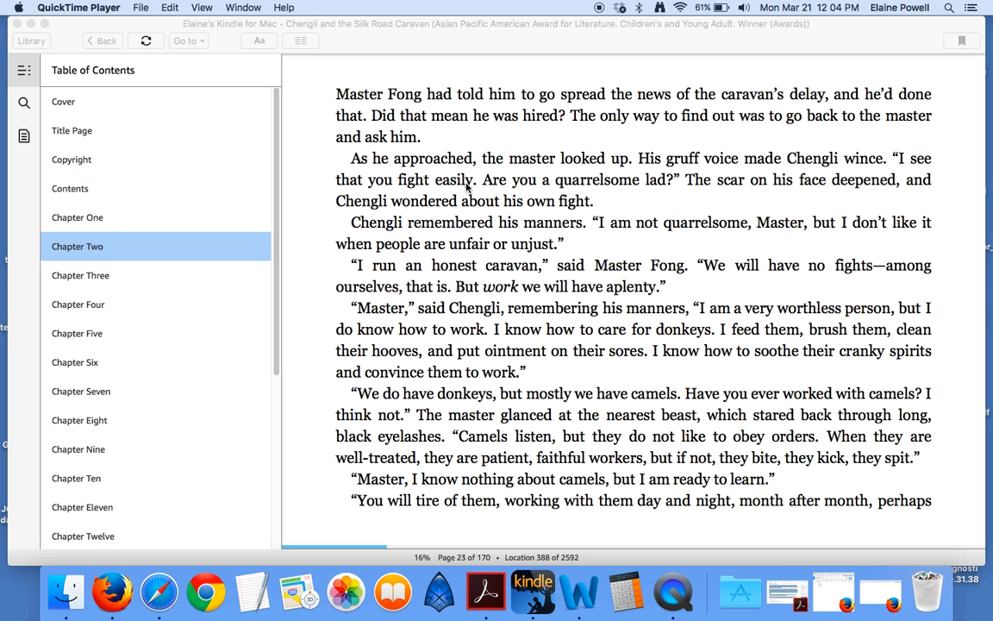
mouse_move(307, 170)
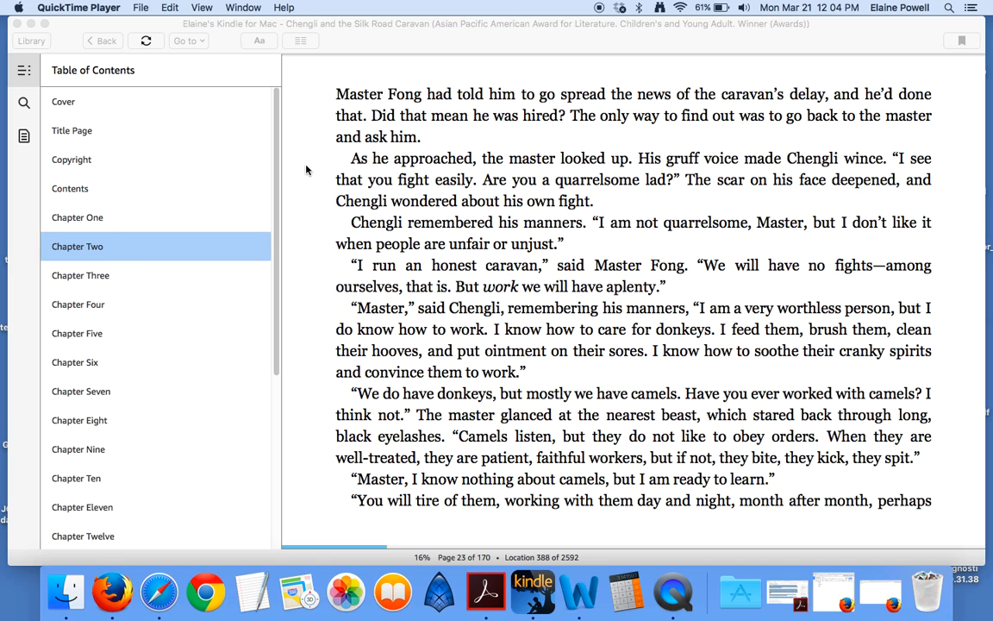
mouse_move(259, 176)
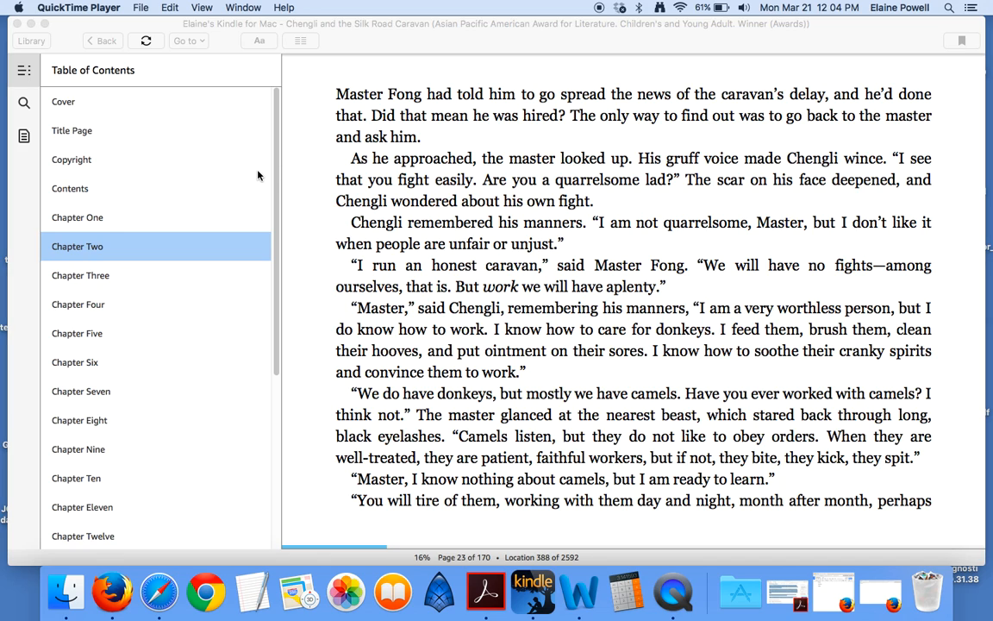
mouse_move(326, 204)
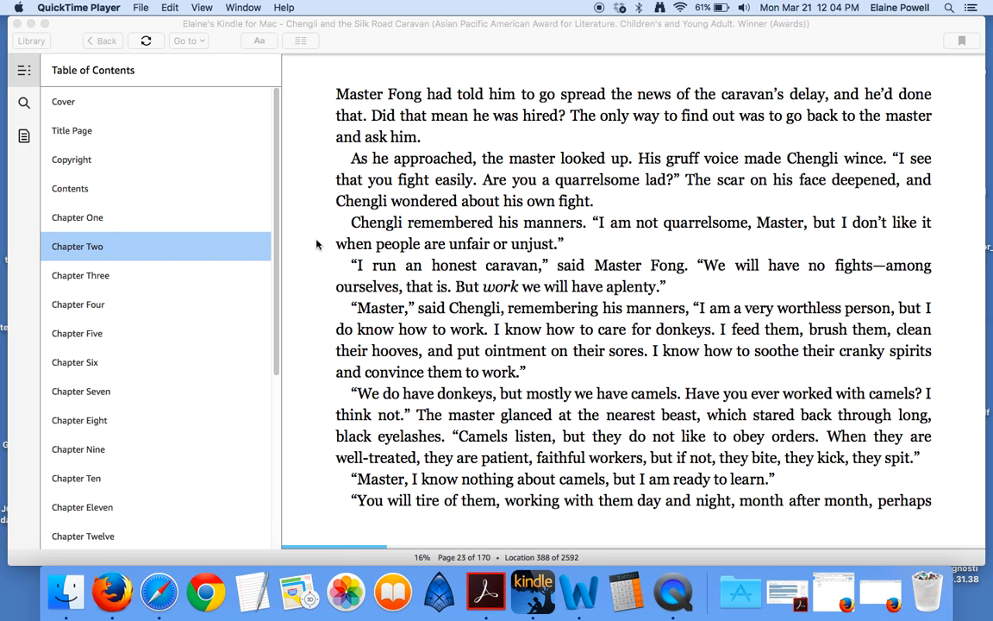
mouse_move(314, 269)
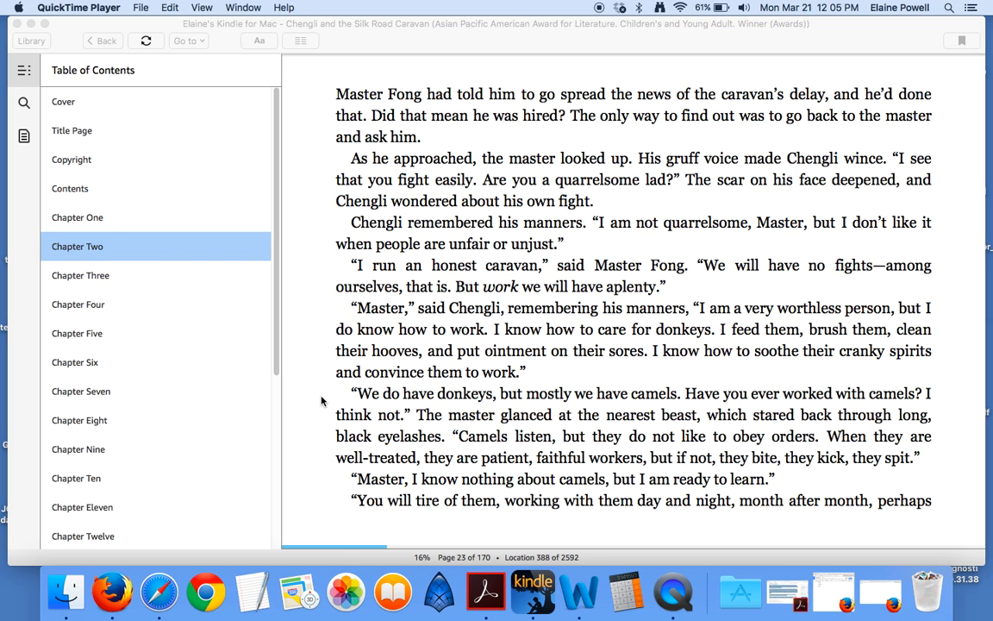
mouse_move(321, 419)
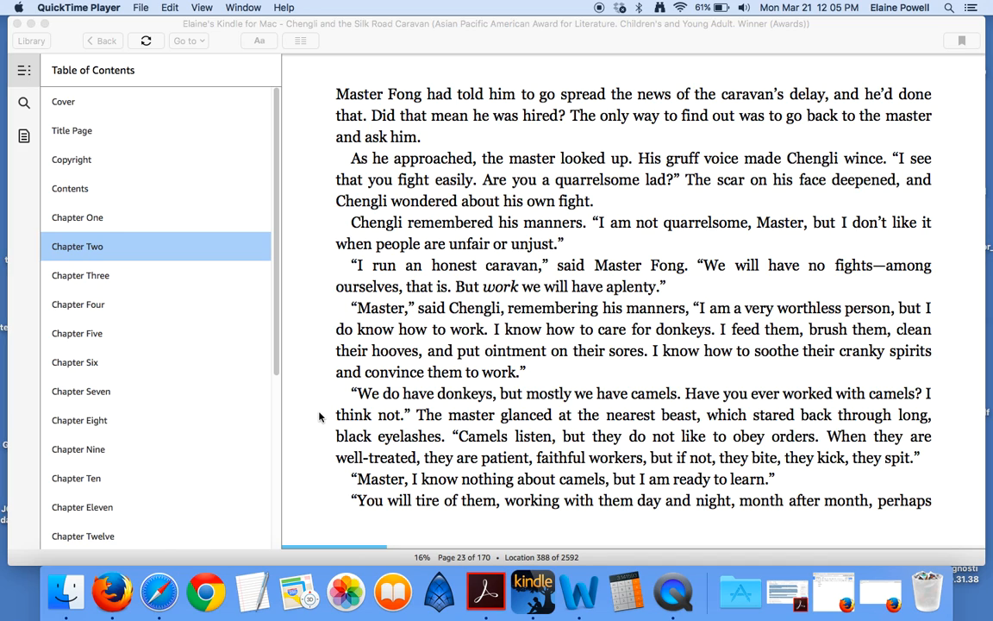
mouse_move(321, 441)
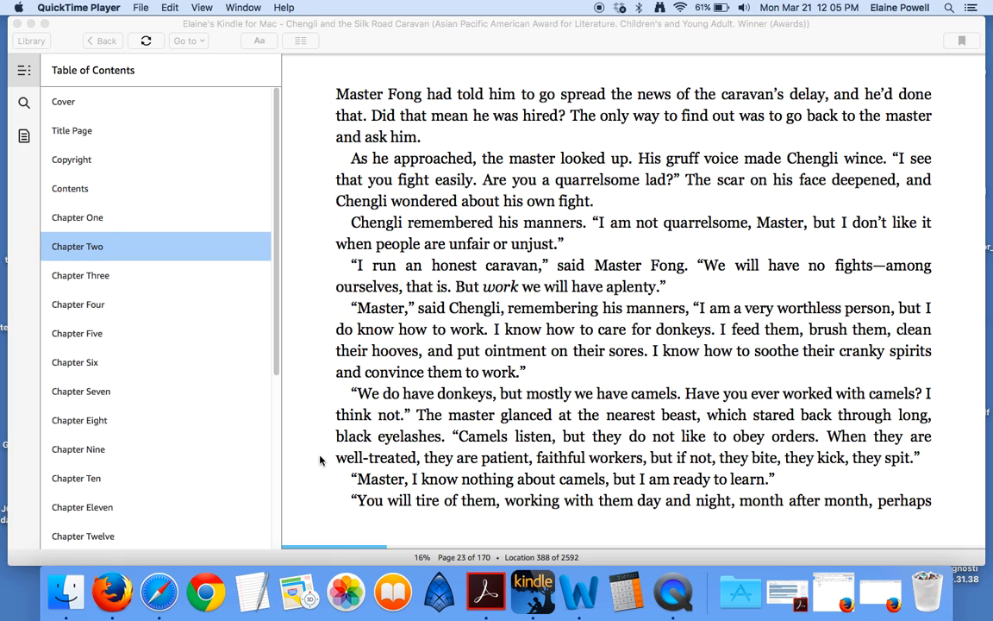
mouse_move(321, 469)
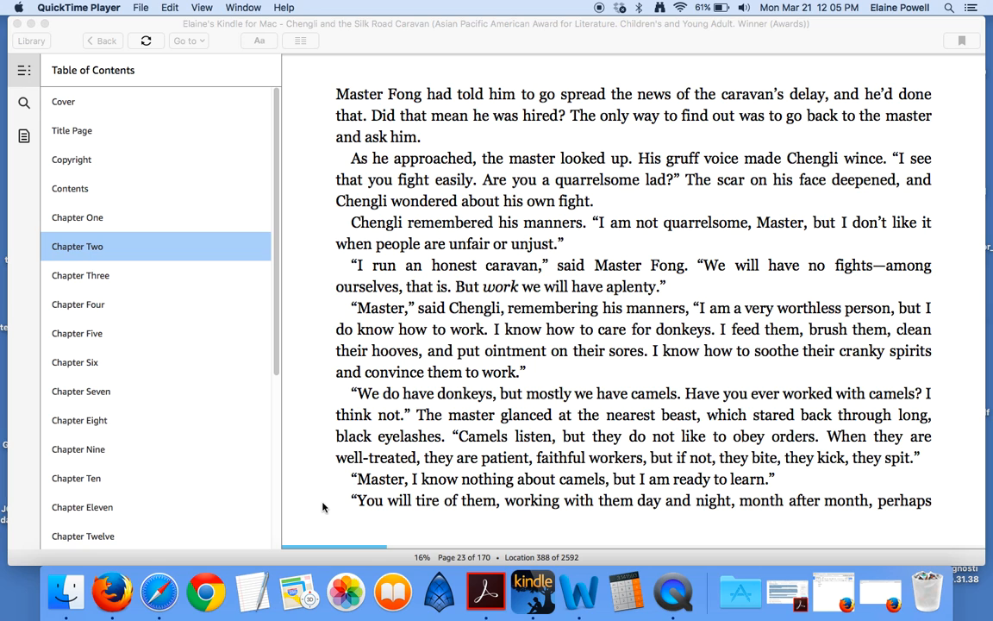
scroll("down", 3)
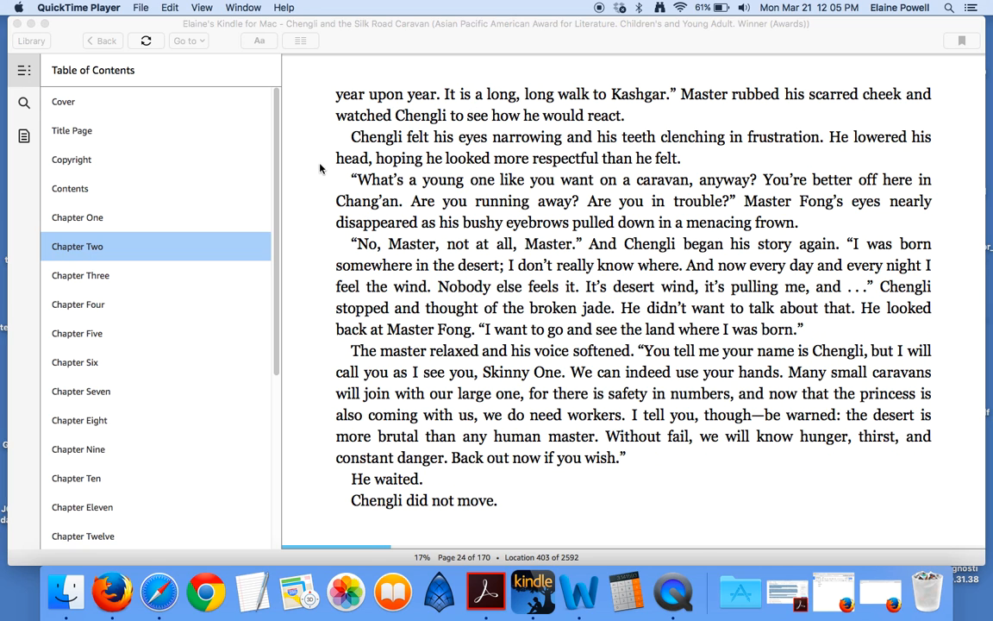
mouse_move(321, 105)
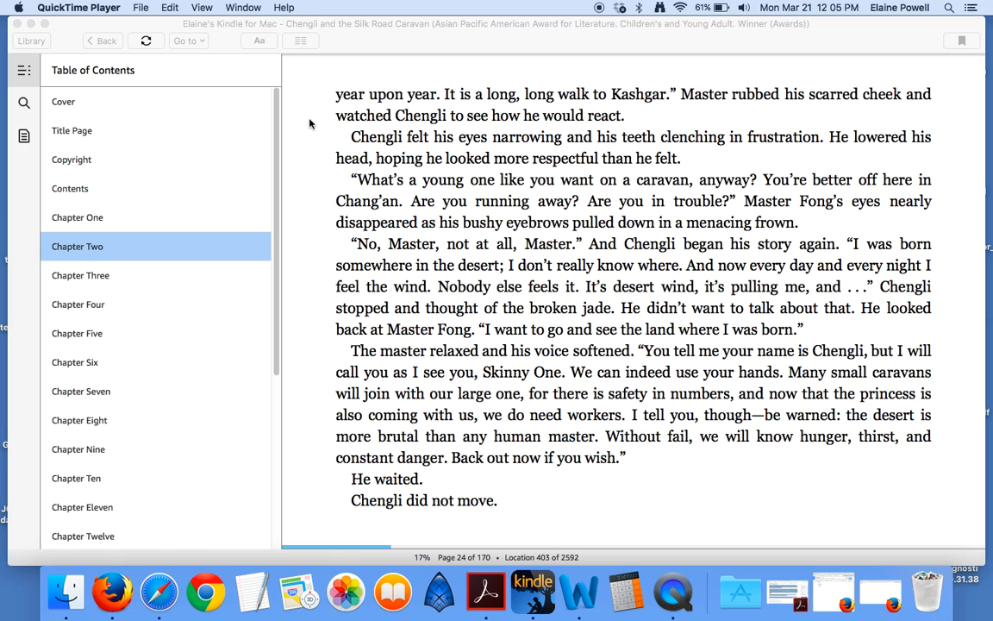
mouse_move(313, 135)
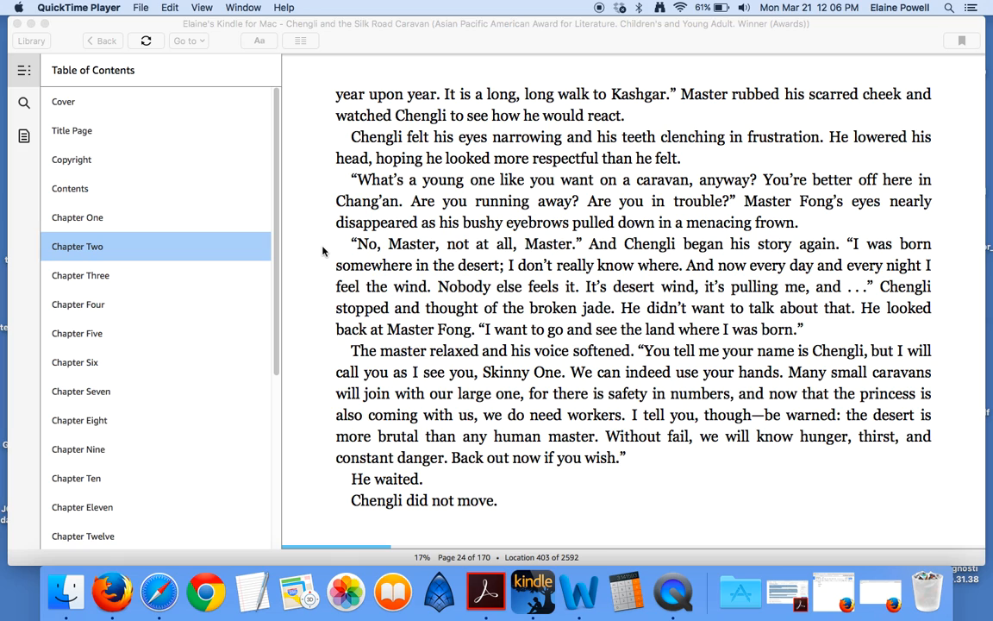
mouse_move(324, 273)
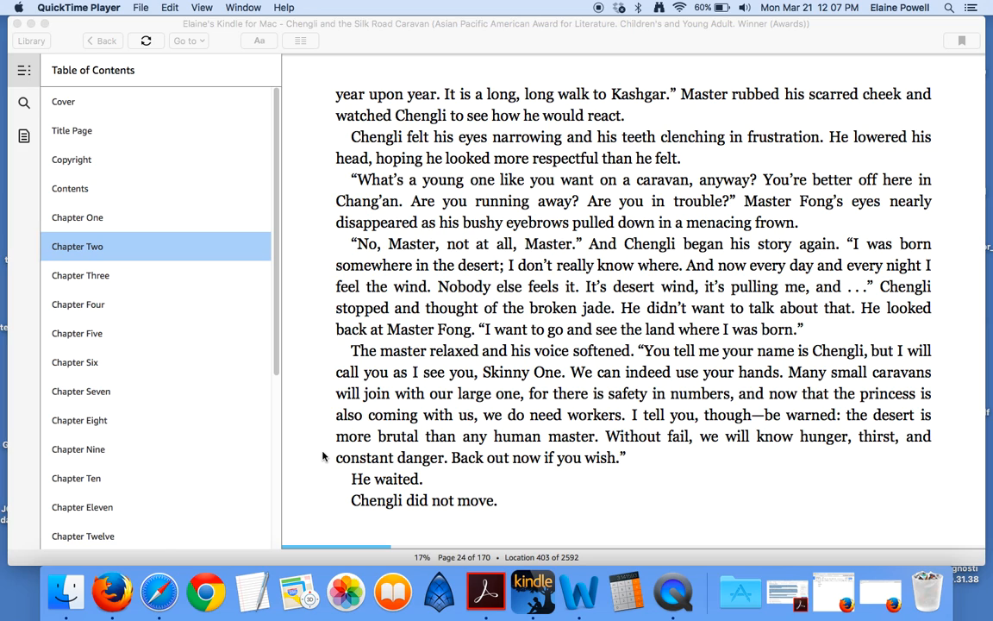
mouse_move(333, 487)
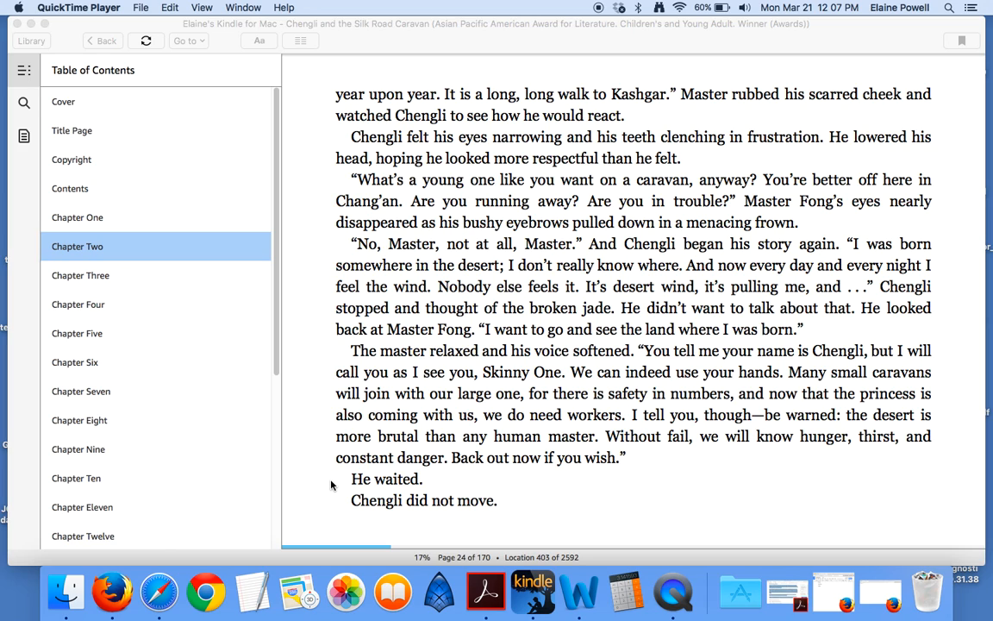